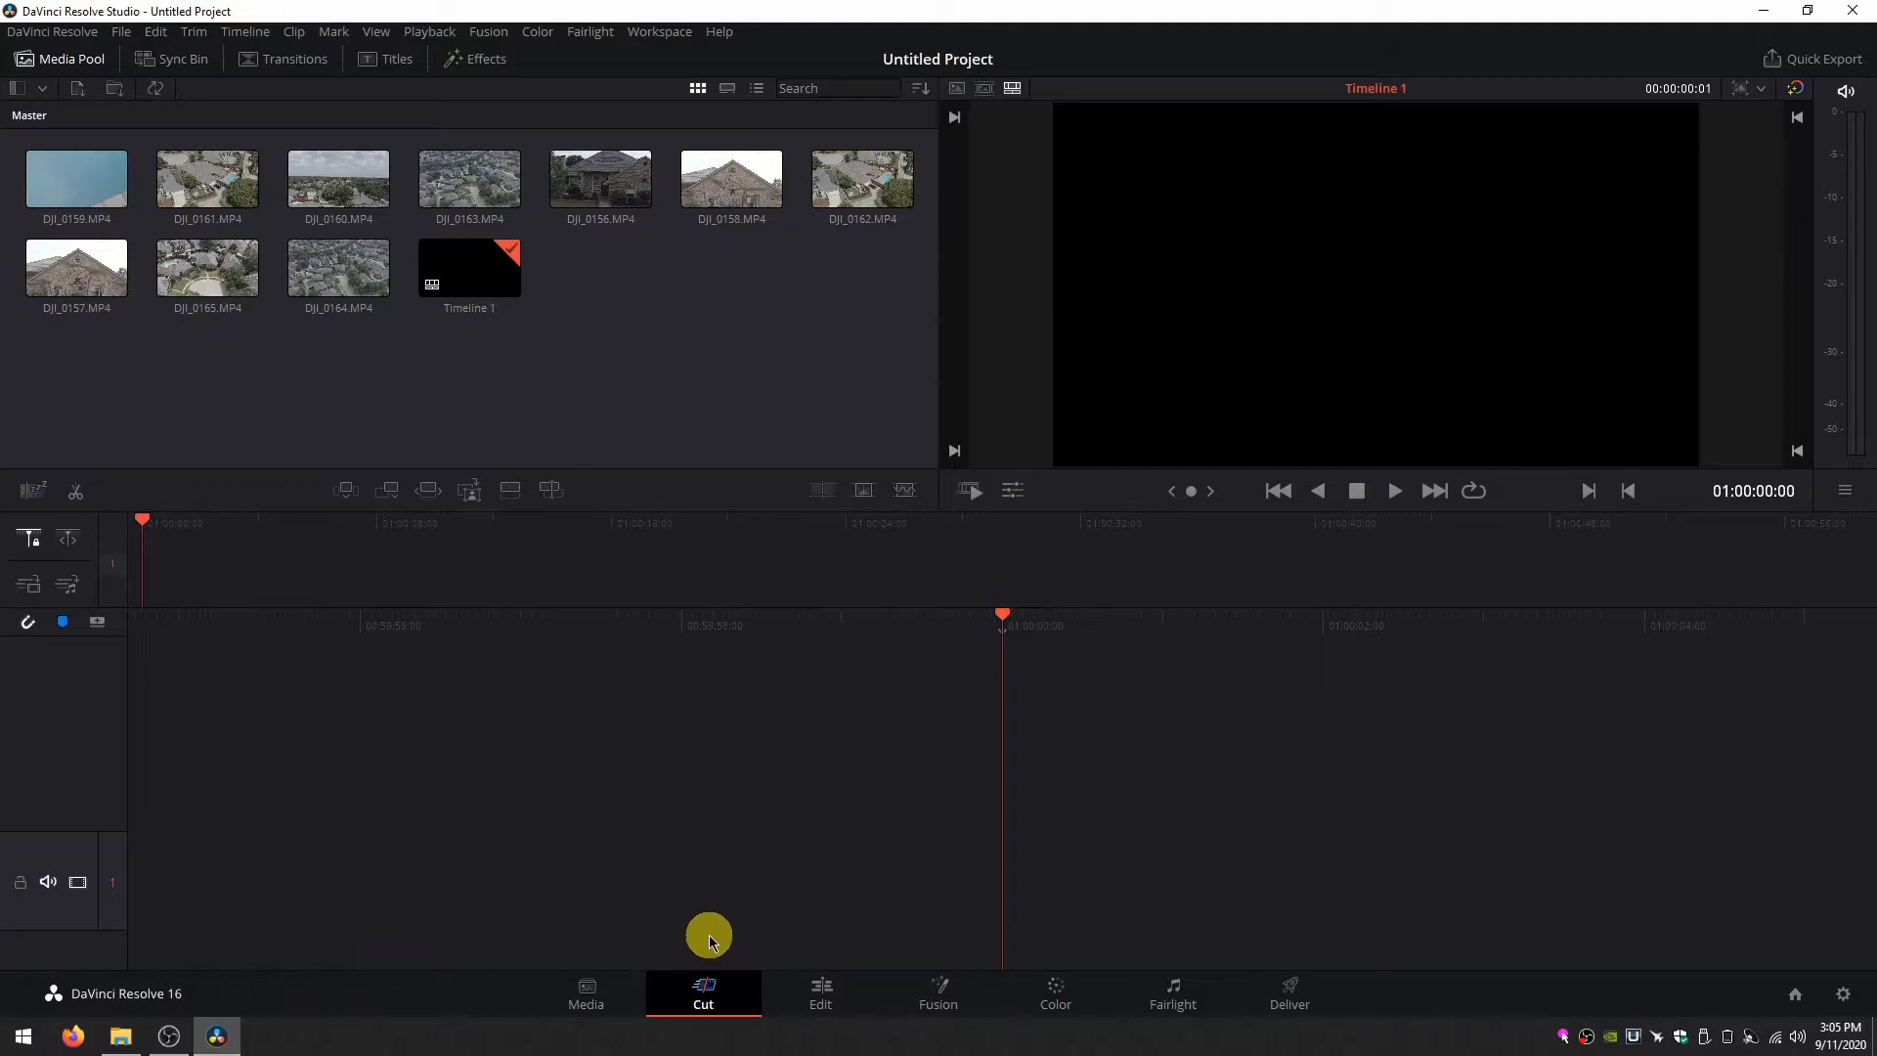
Switch the media pool to Source Tape view so all drone clips play as one continuous tape.
left_click(77, 268)
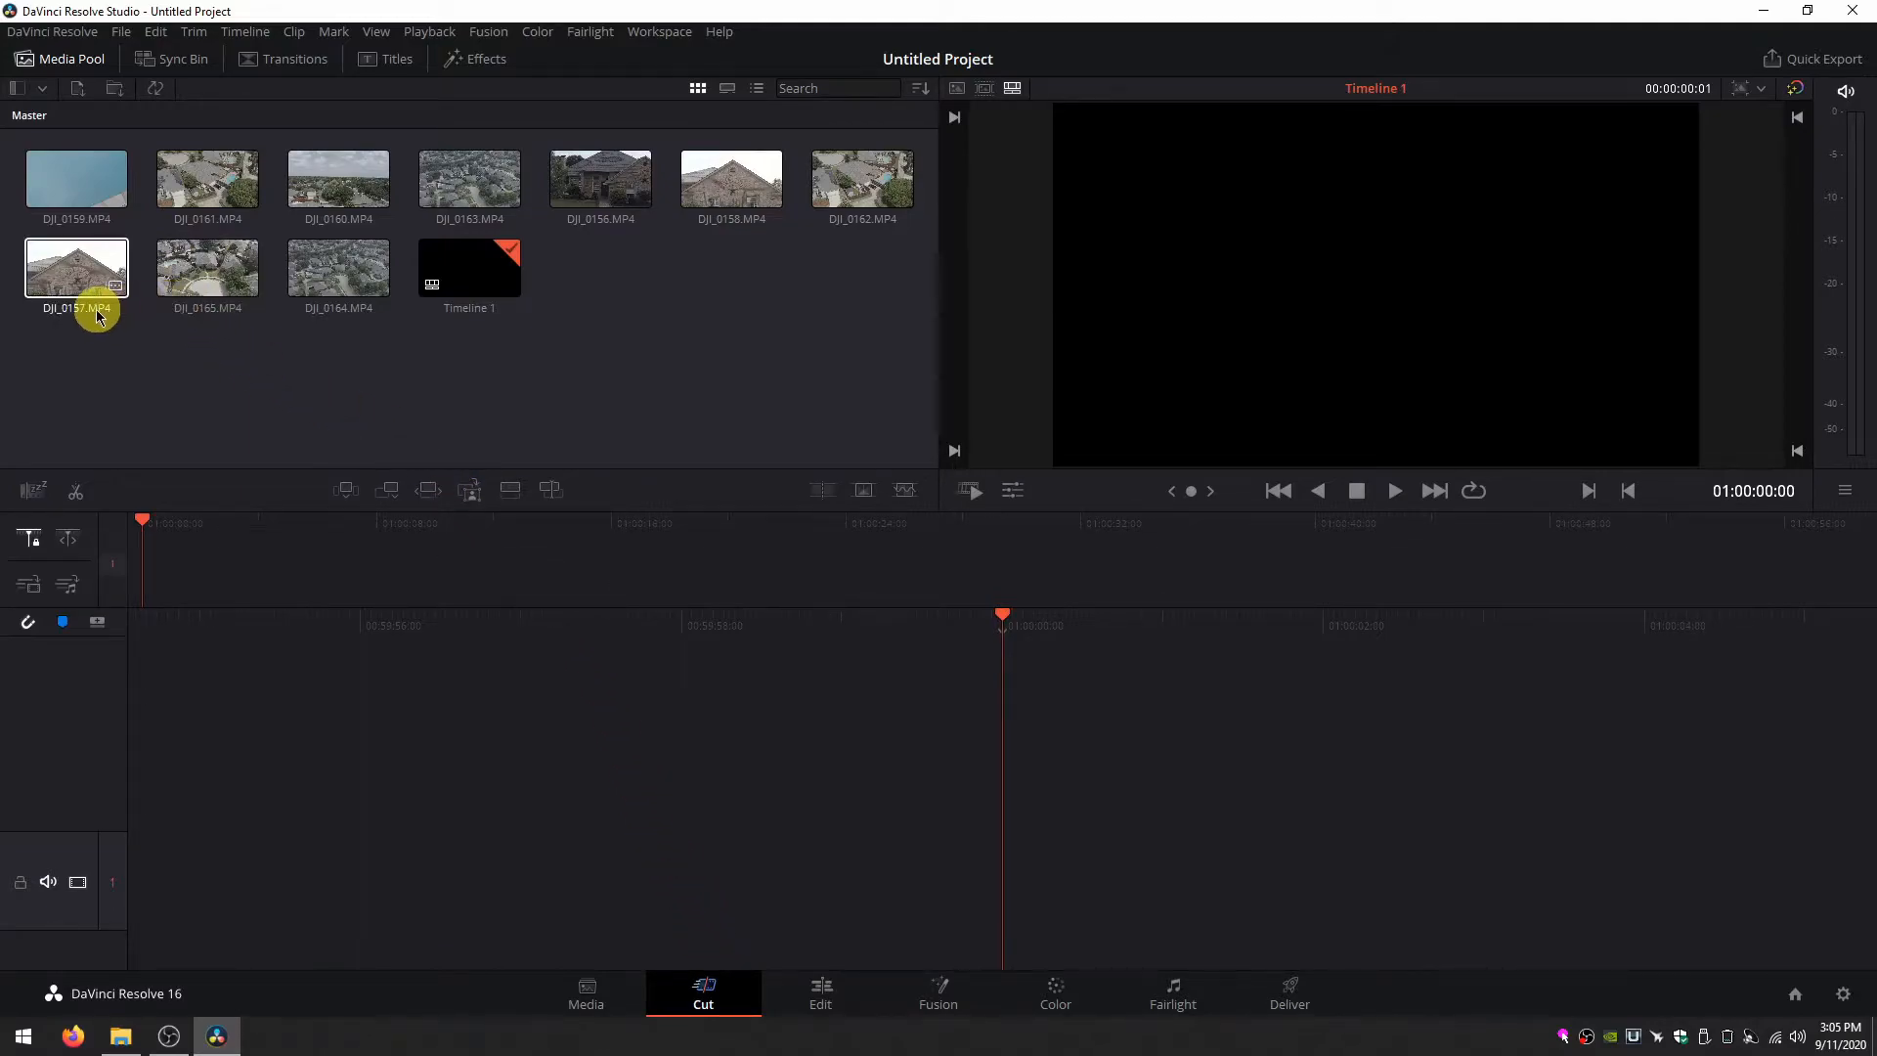
left_click(205, 180)
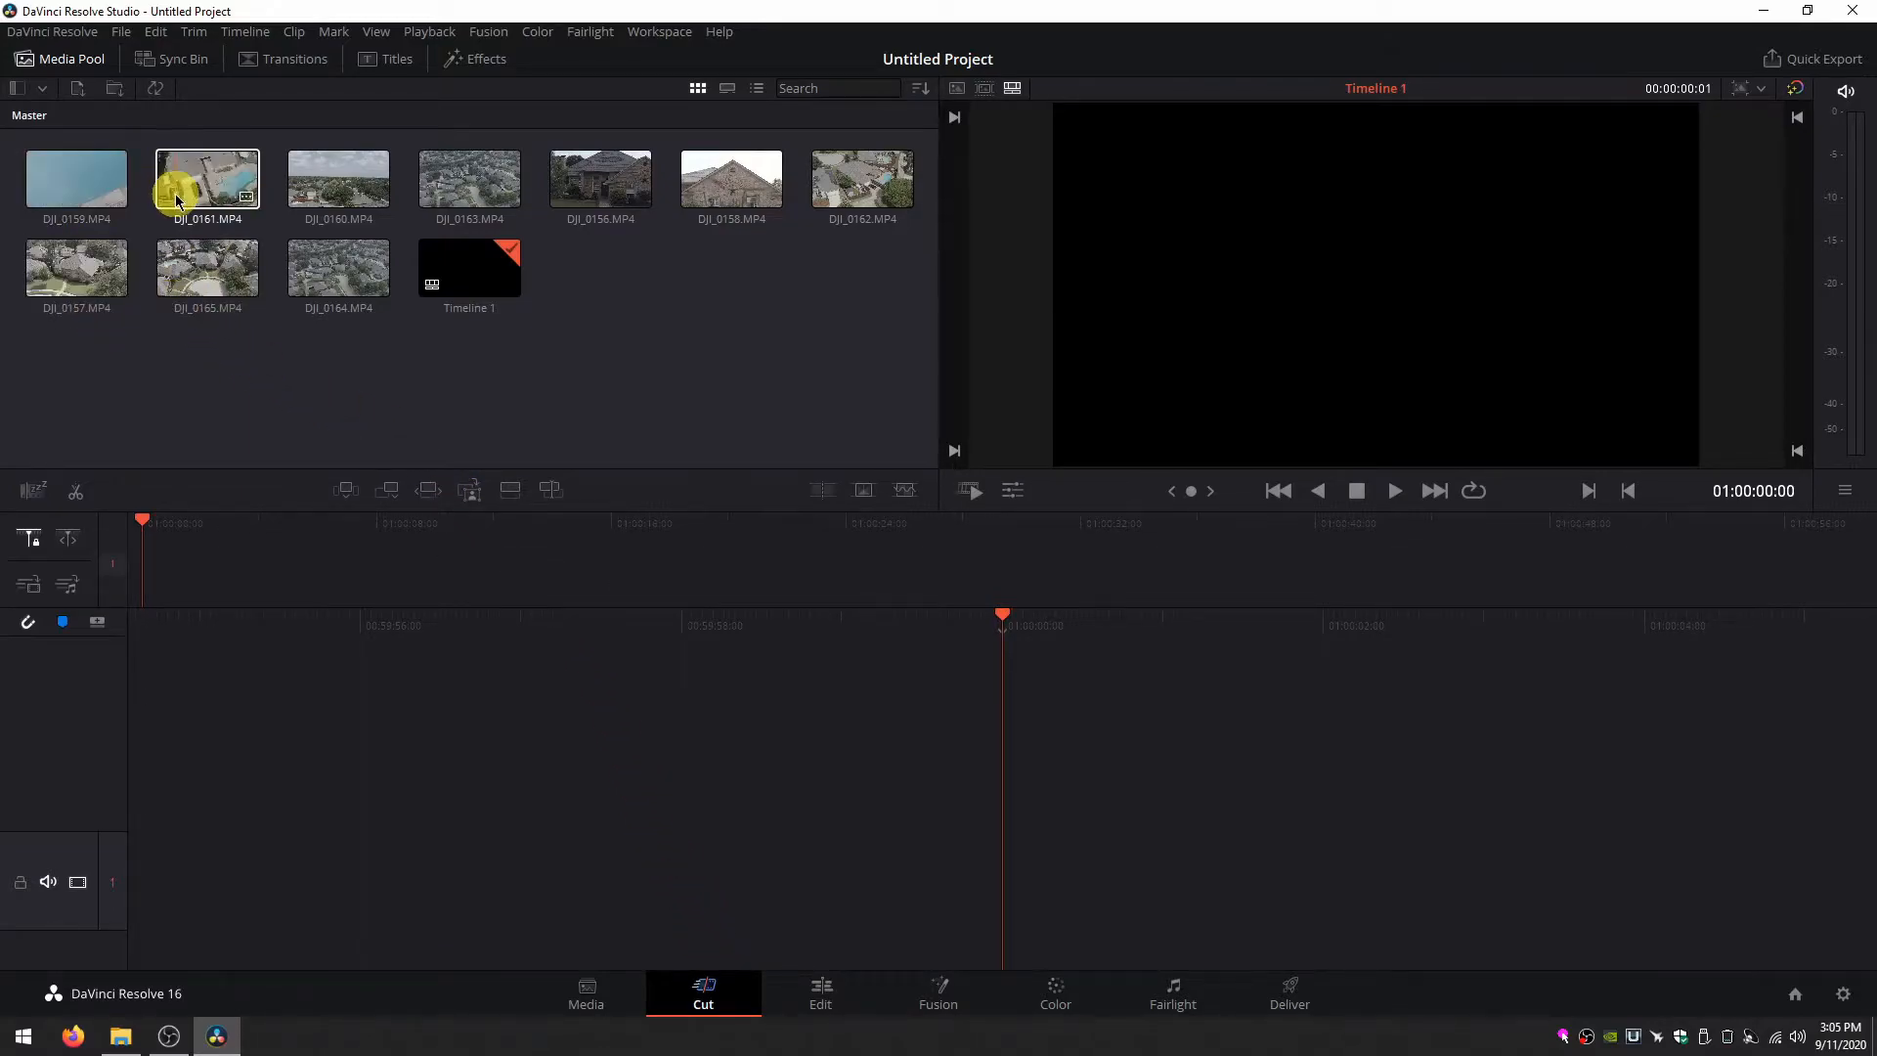
left_click(470, 182)
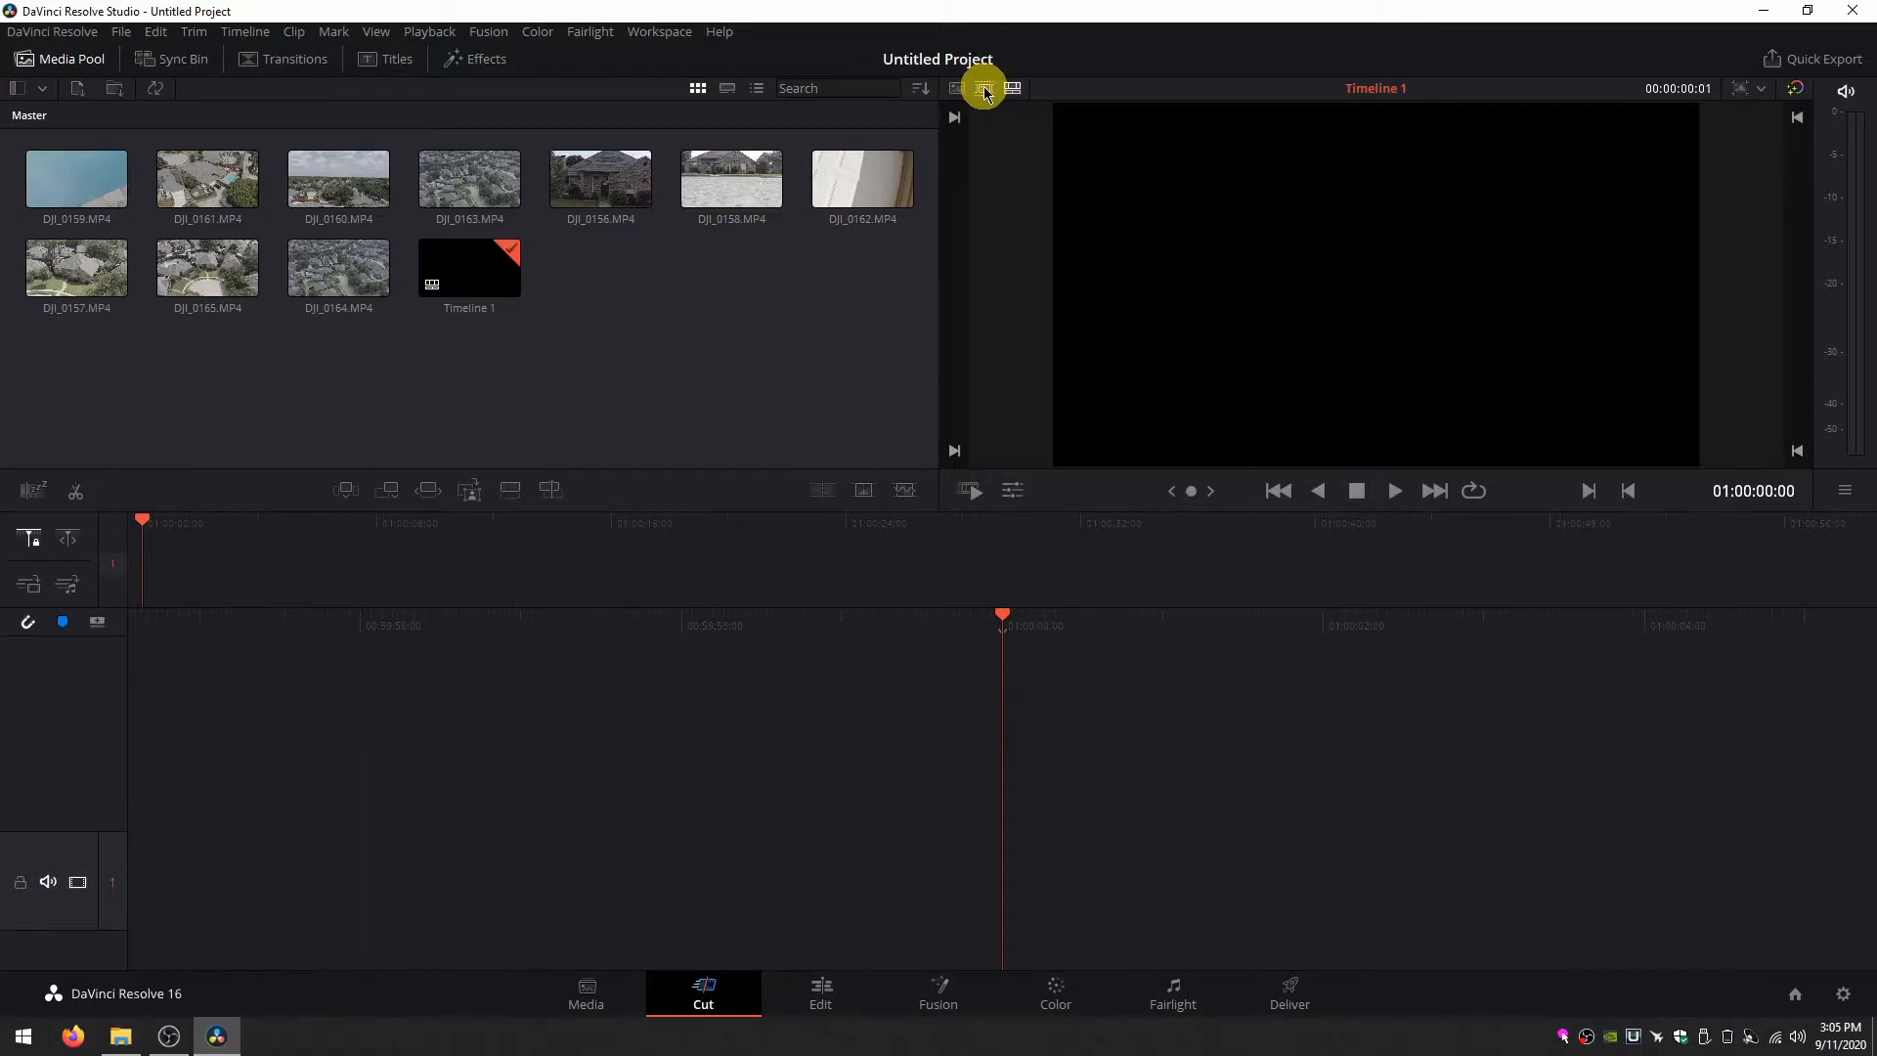
mouse_move(983, 88)
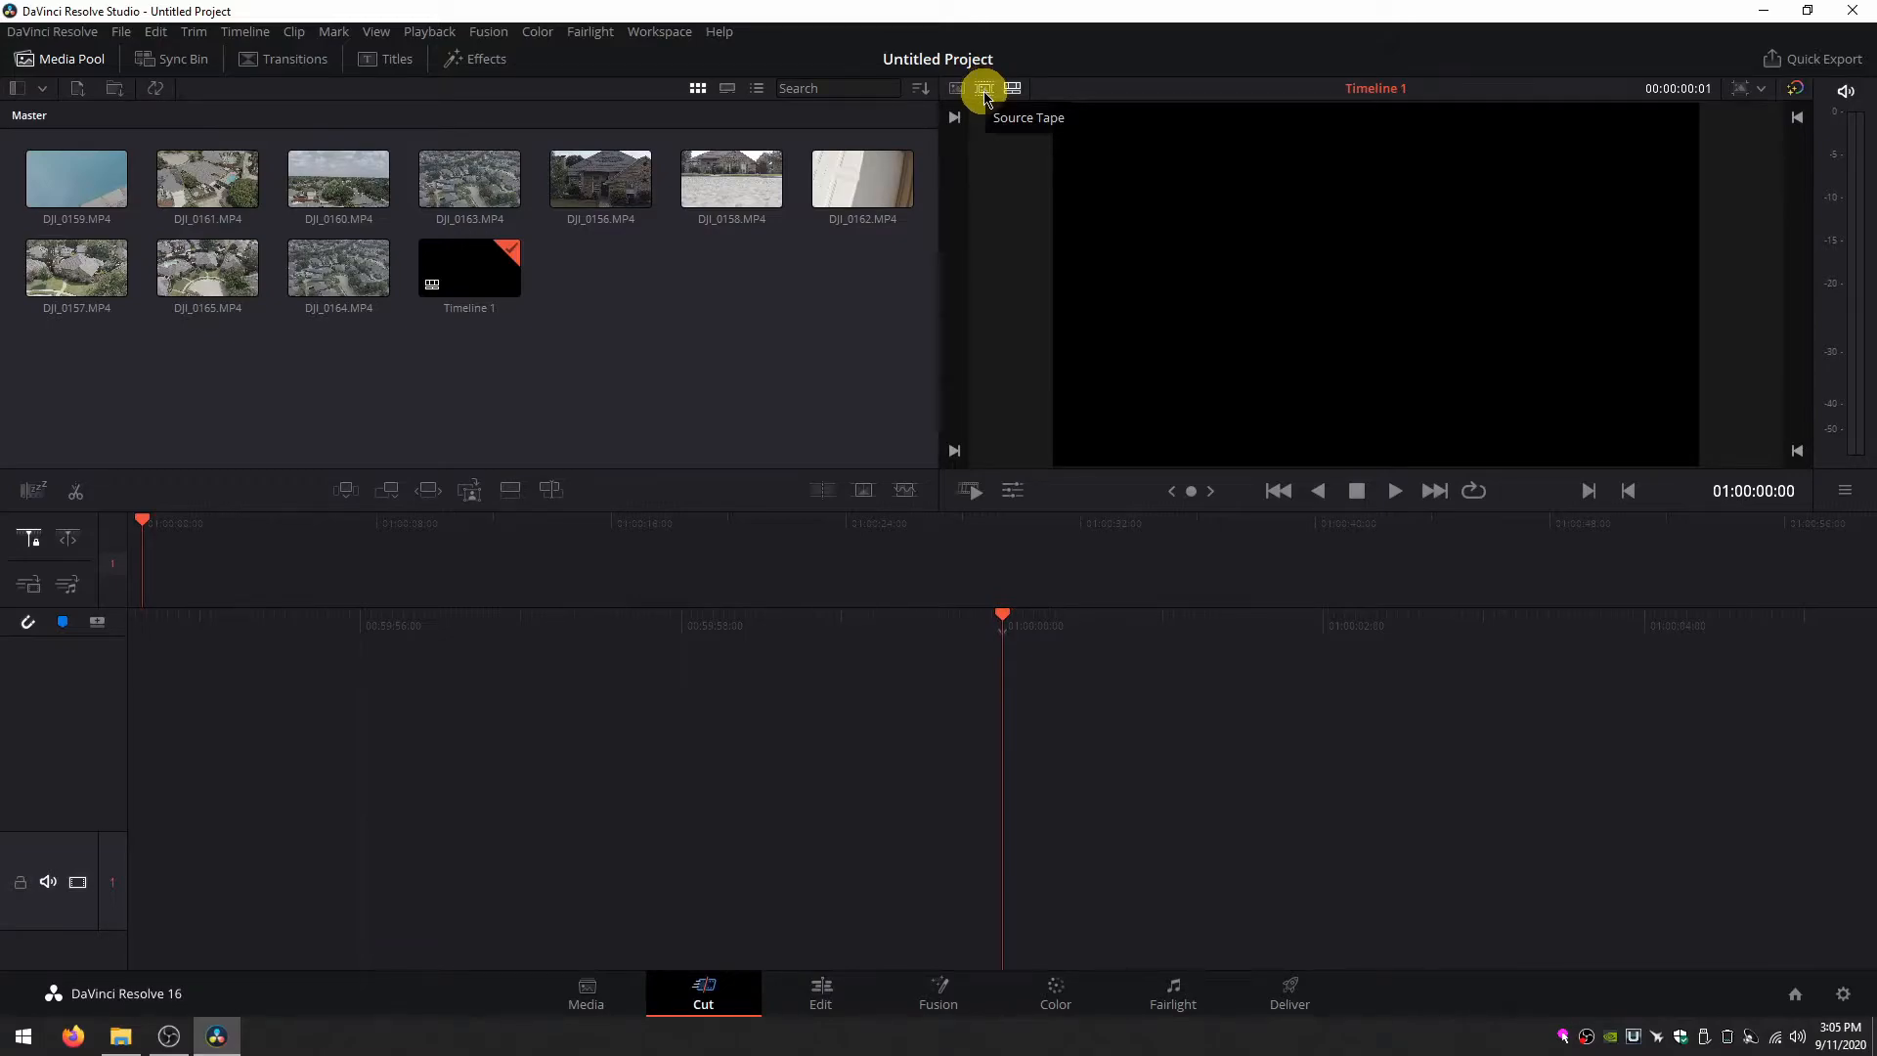
left_click(982, 88)
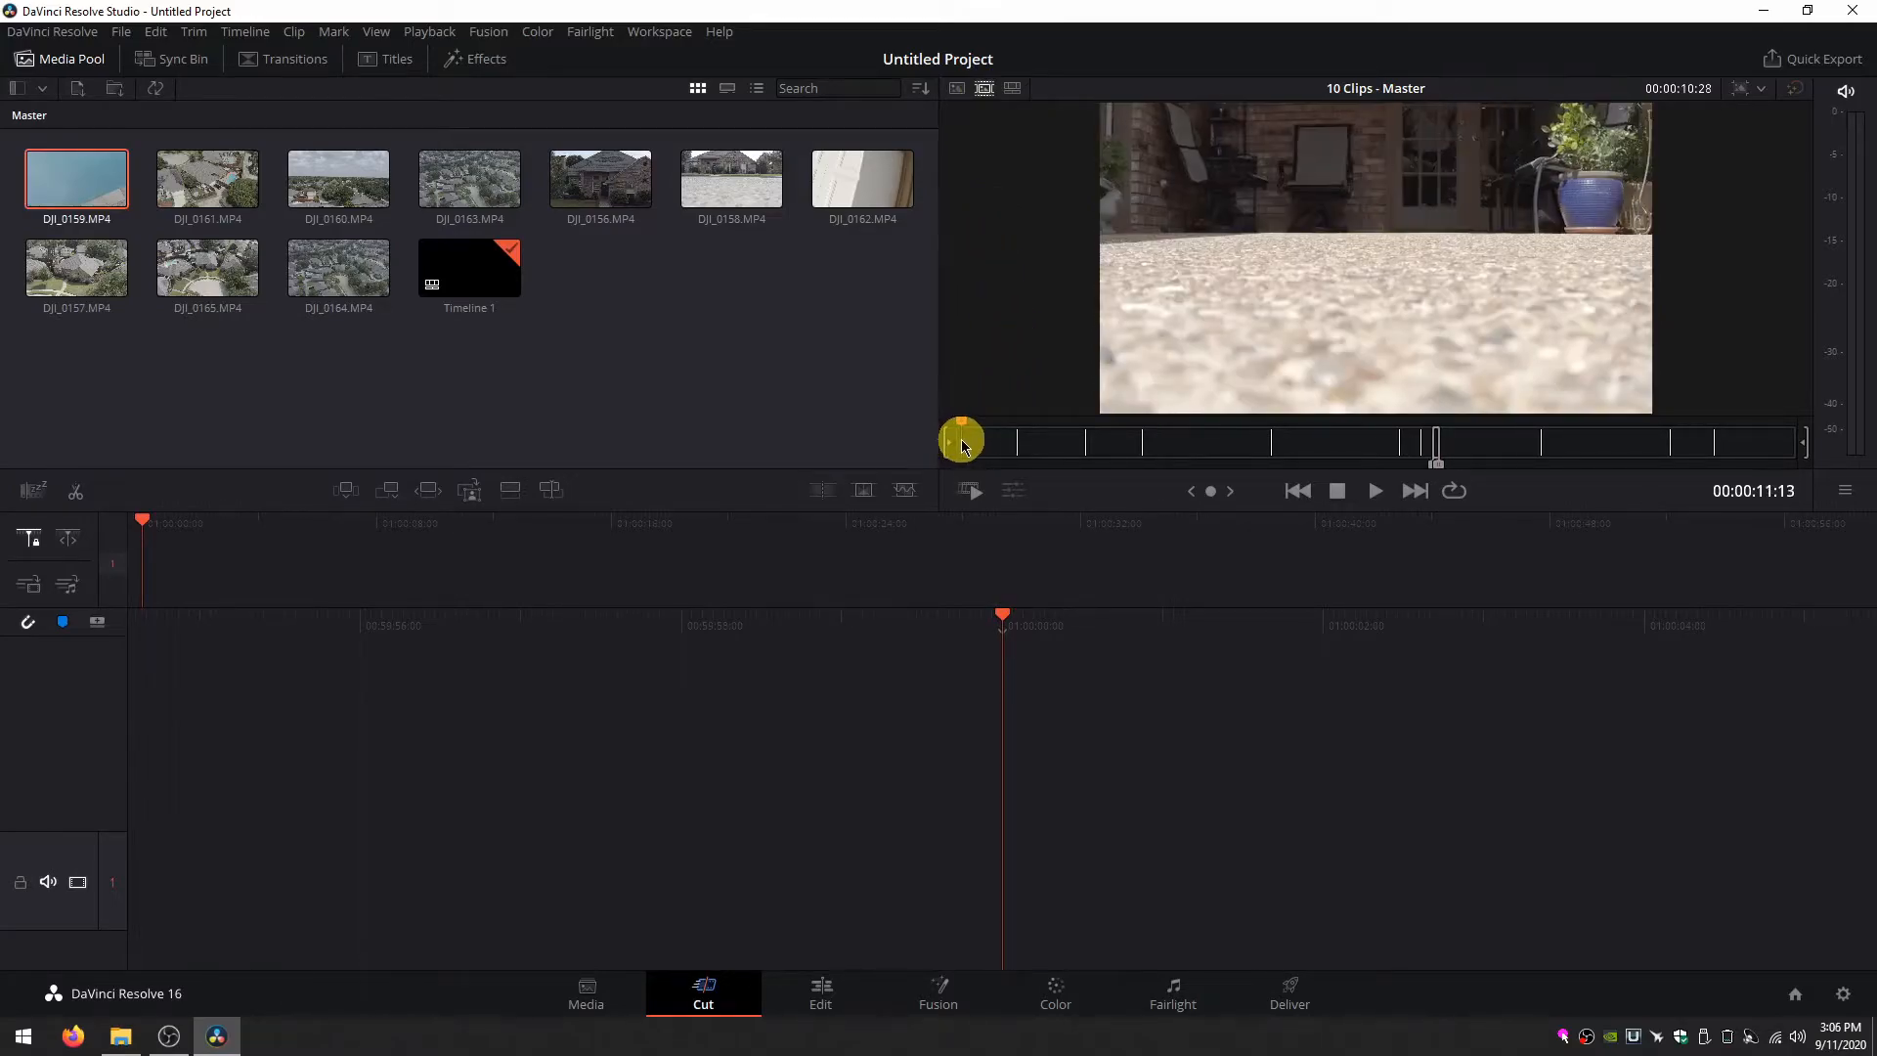
left_click_drag(962, 436, 1001, 436)
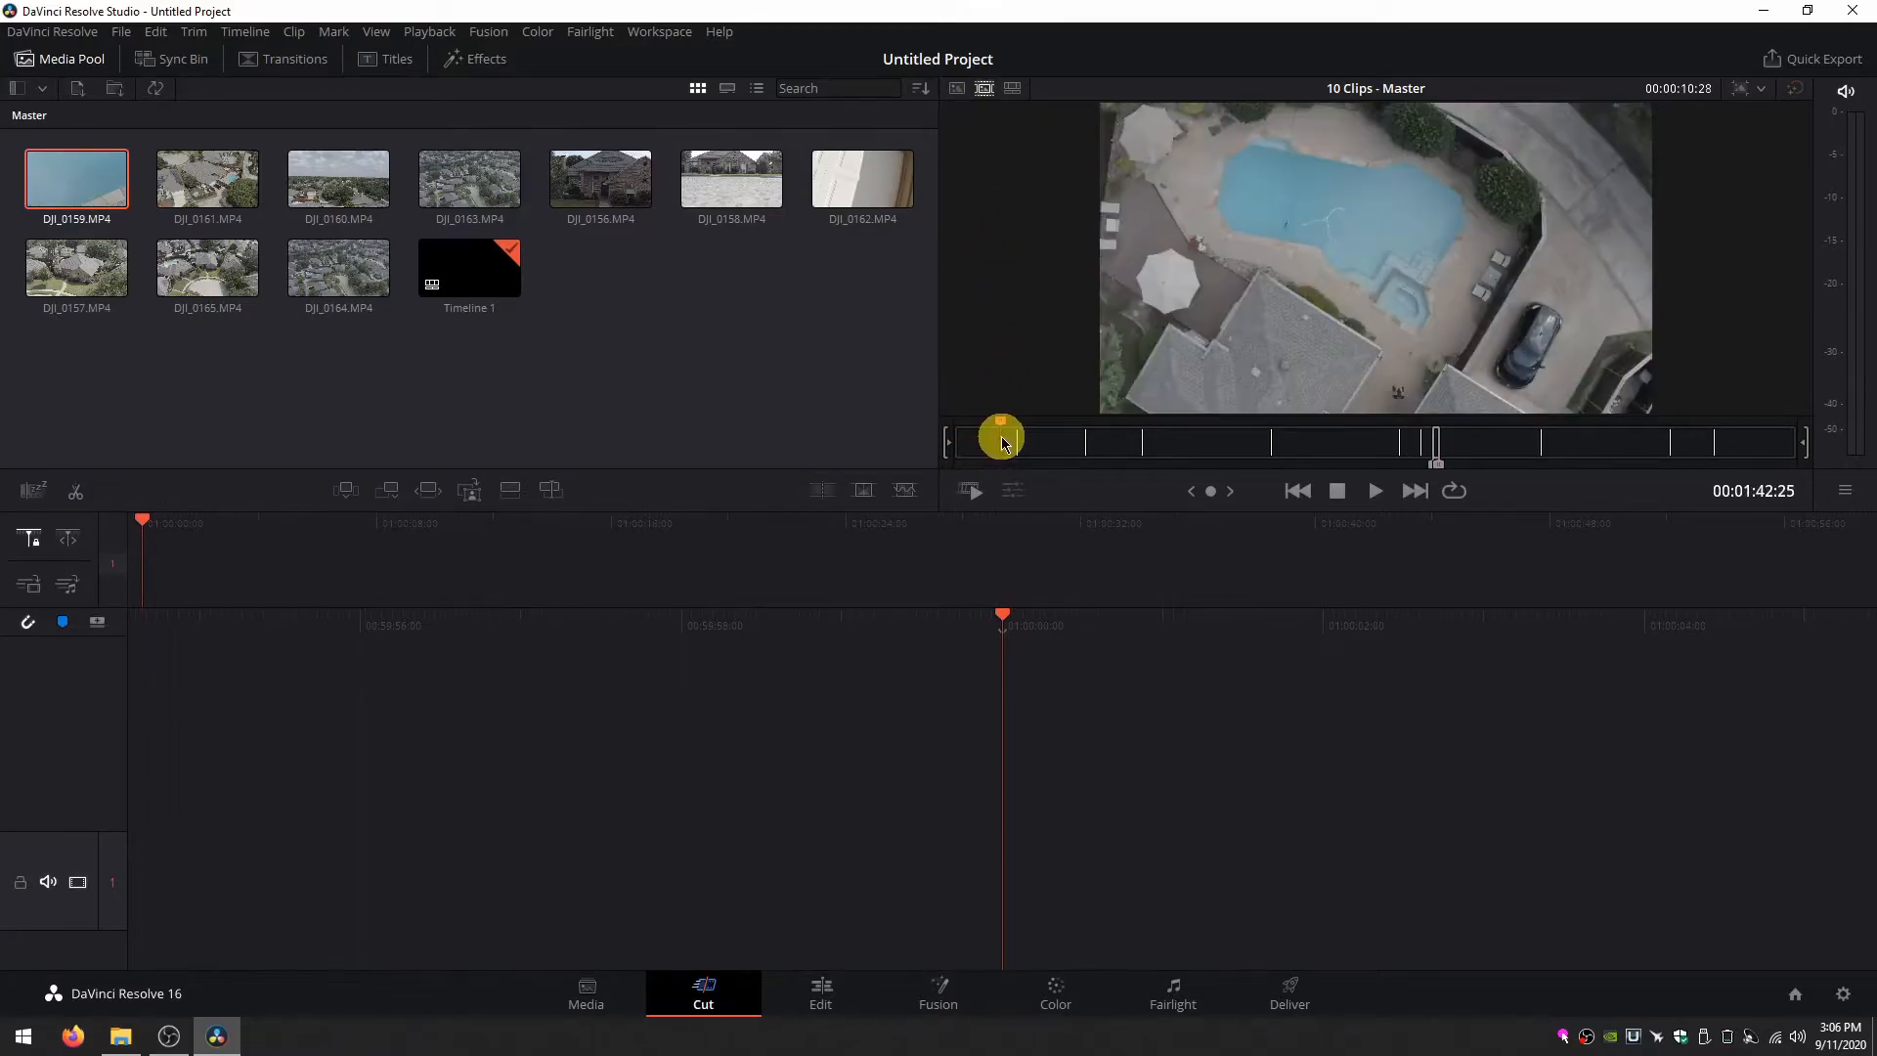
Skim the tape past the pool close-ups and scrub into the overhead house-and-pool shot in DJI_0161.
left_click(206, 178)
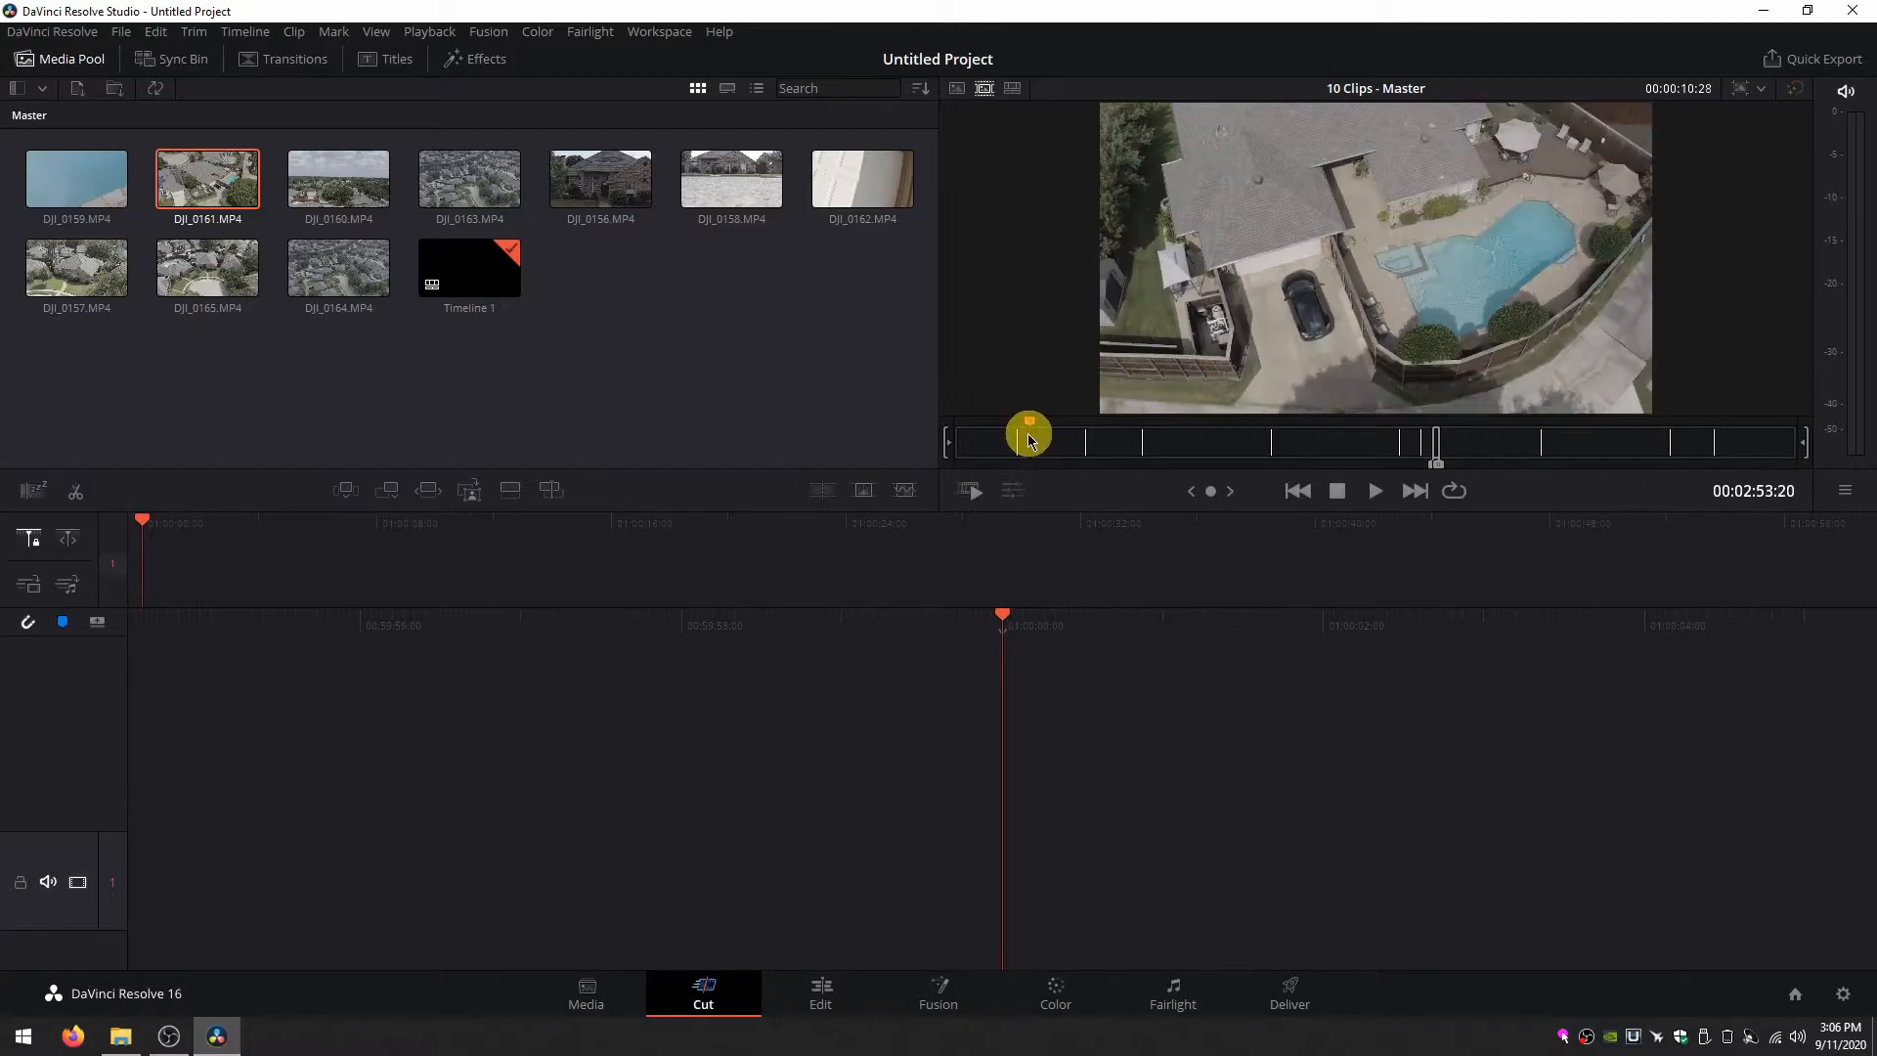
left_click(76, 180)
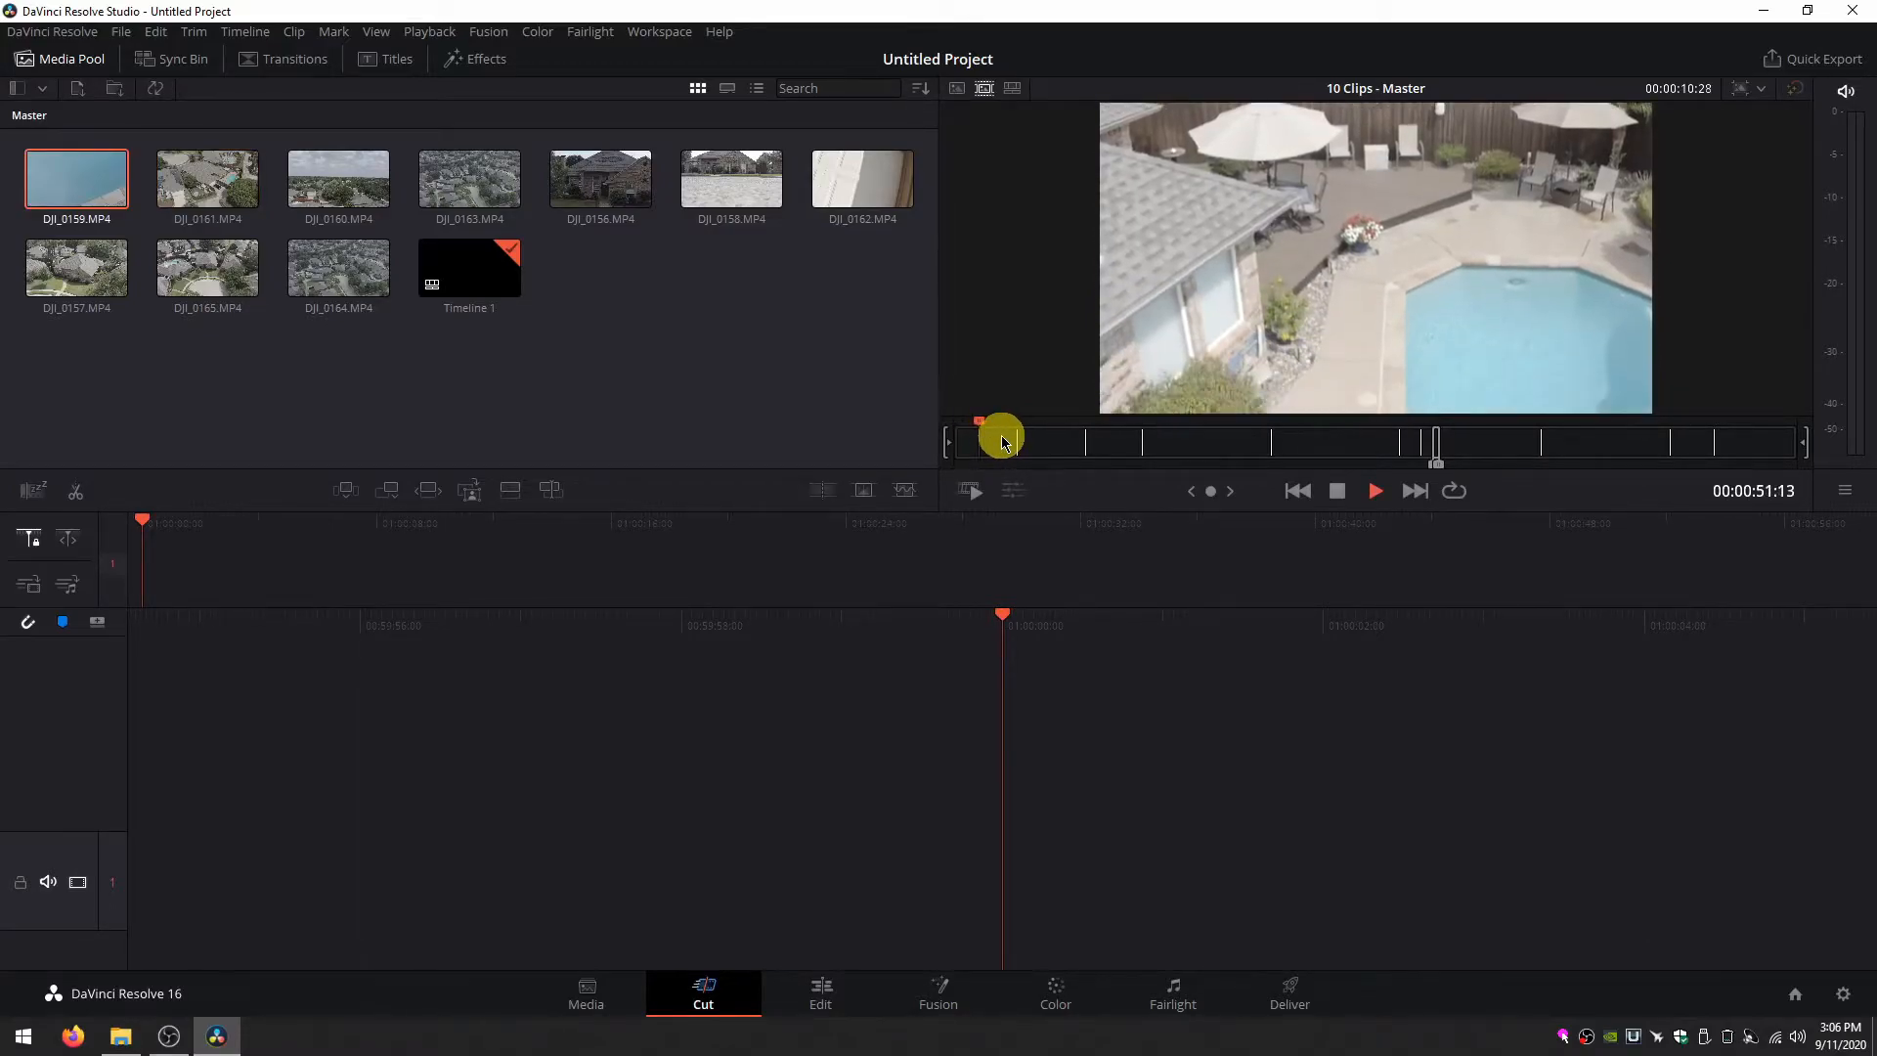
left_click_drag(979, 422, 1011, 422)
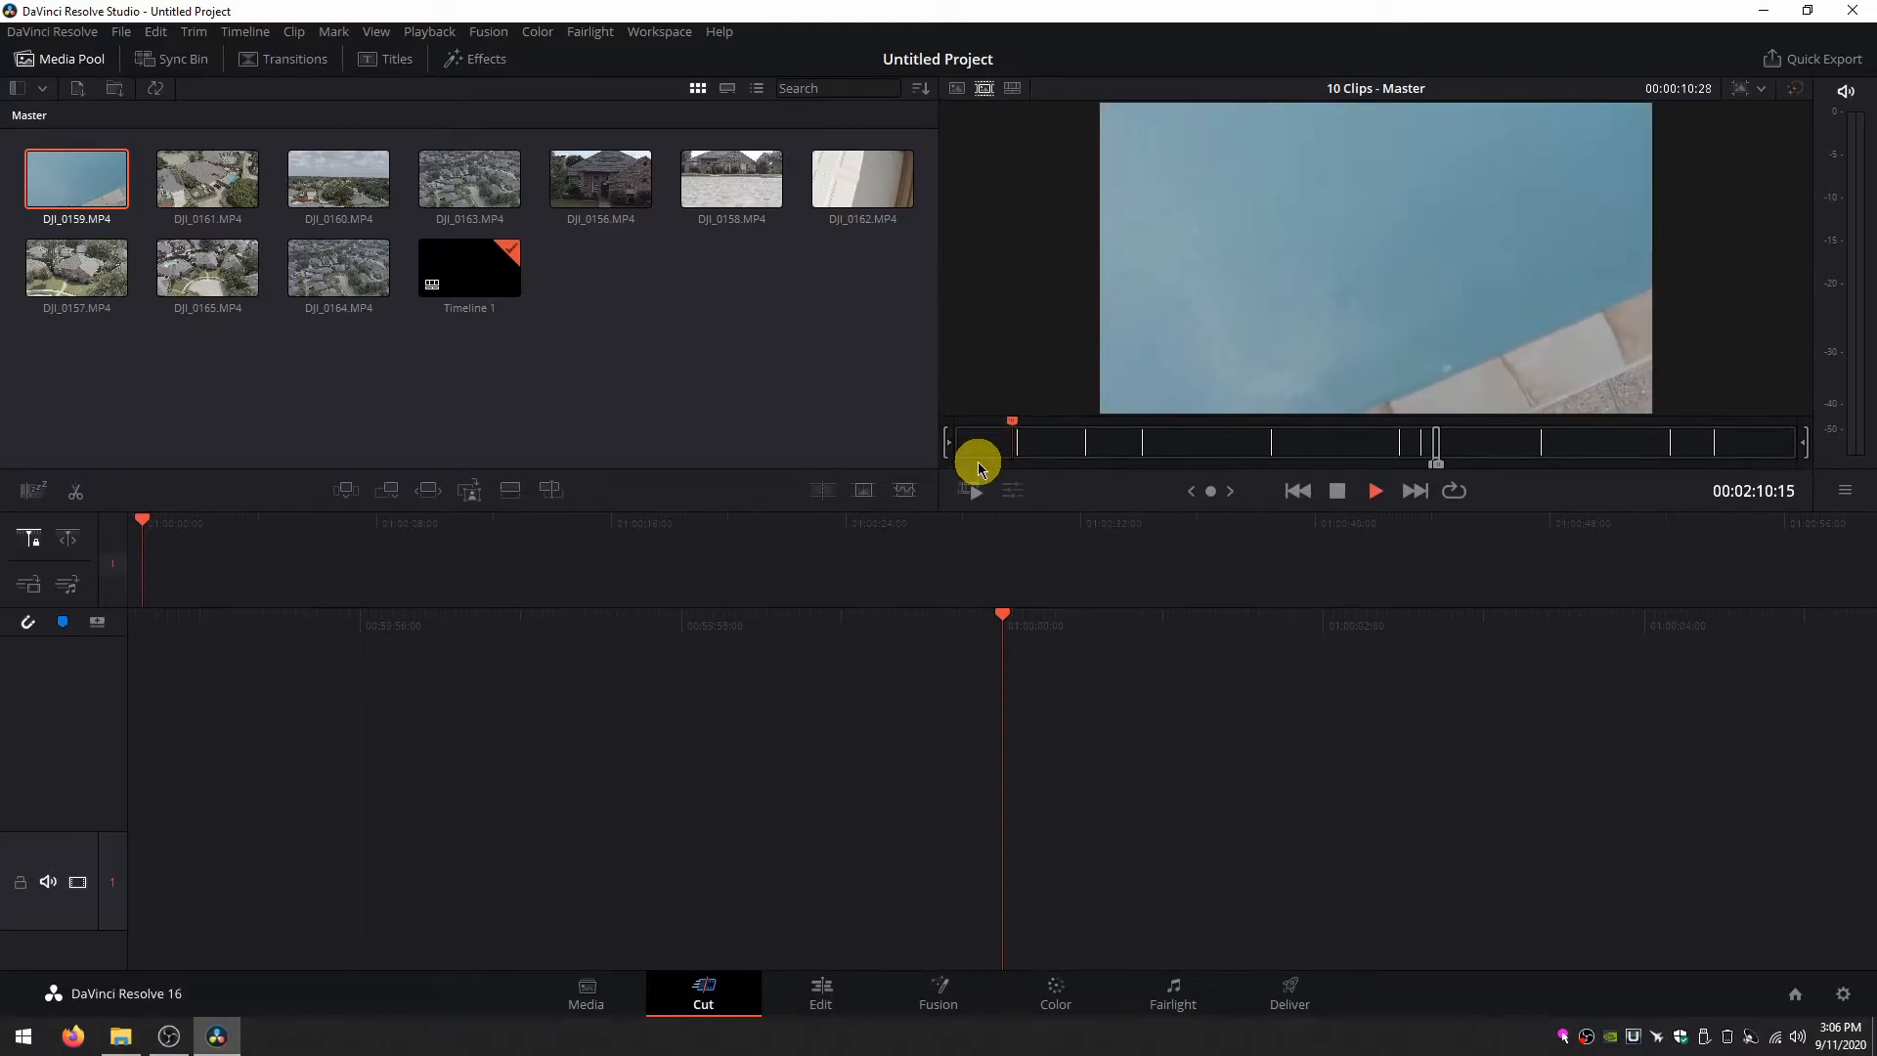
left_click_drag(978, 443, 1022, 444)
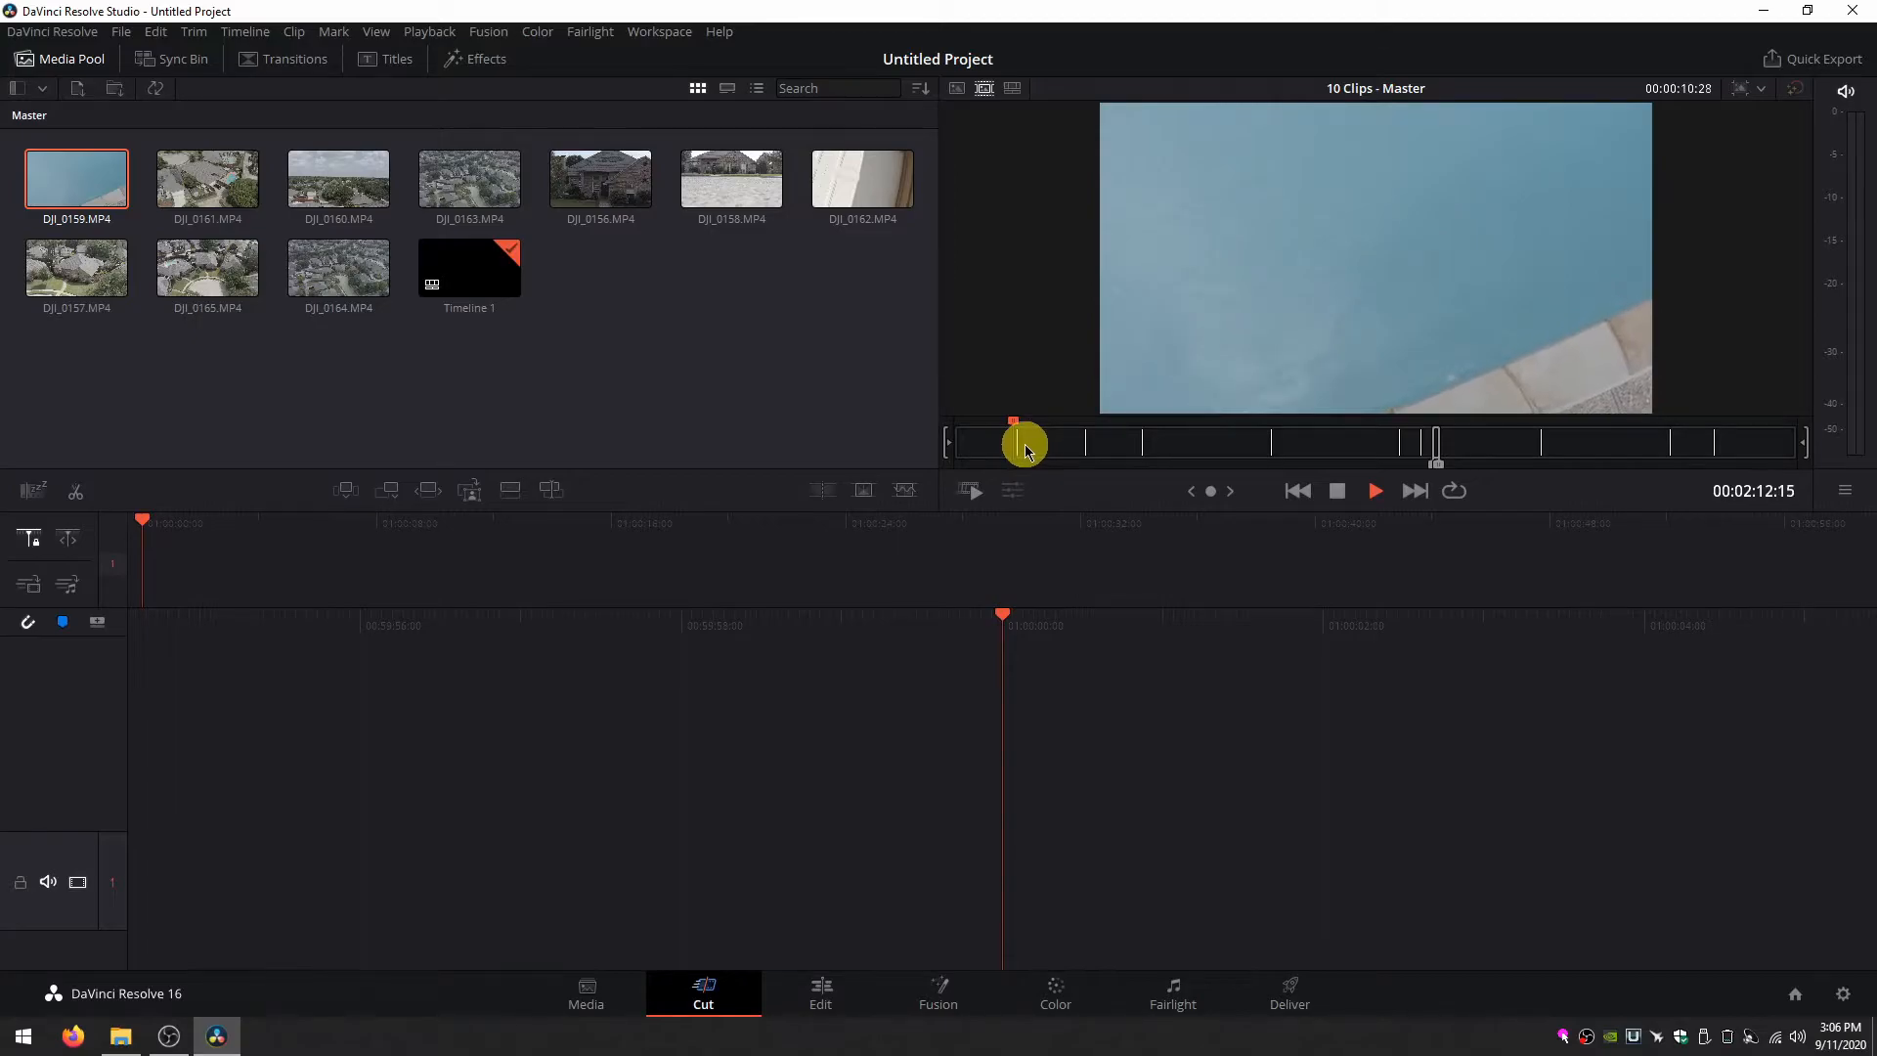
left_click(205, 180)
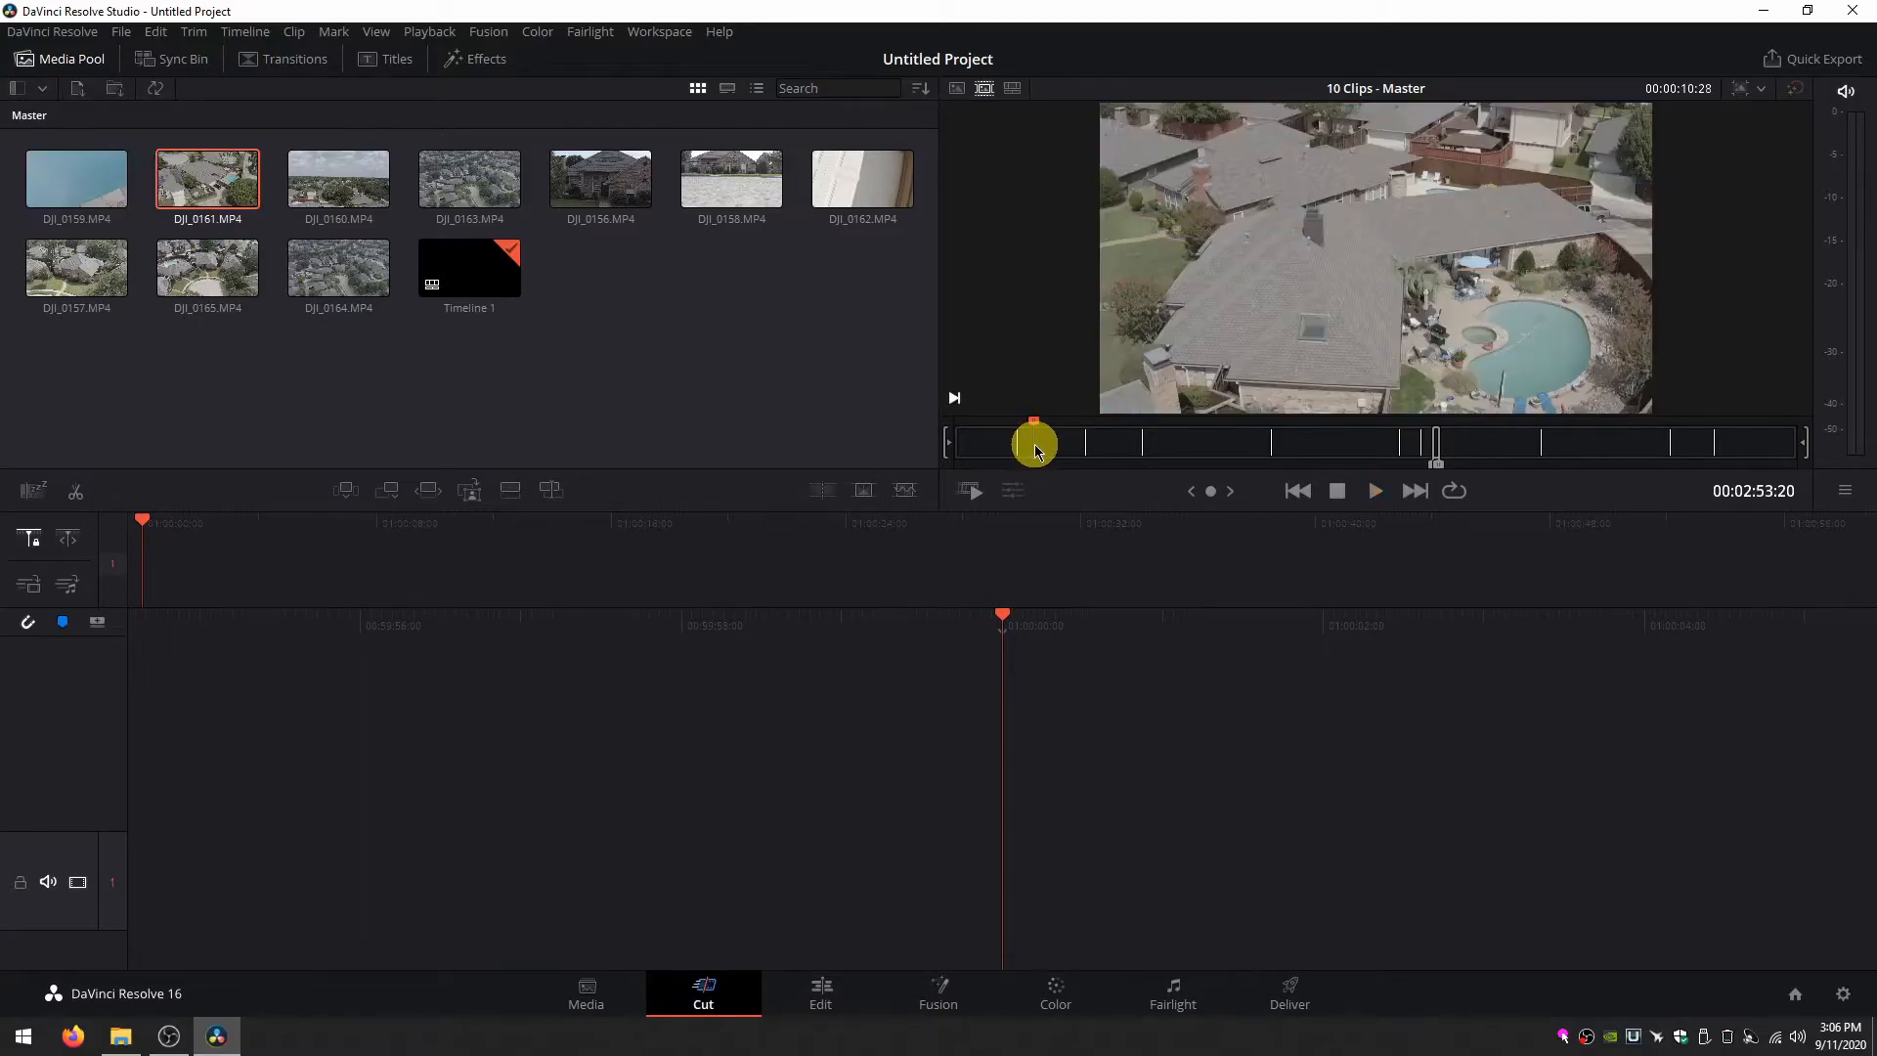
left_click_drag(1034, 444, 1034, 444)
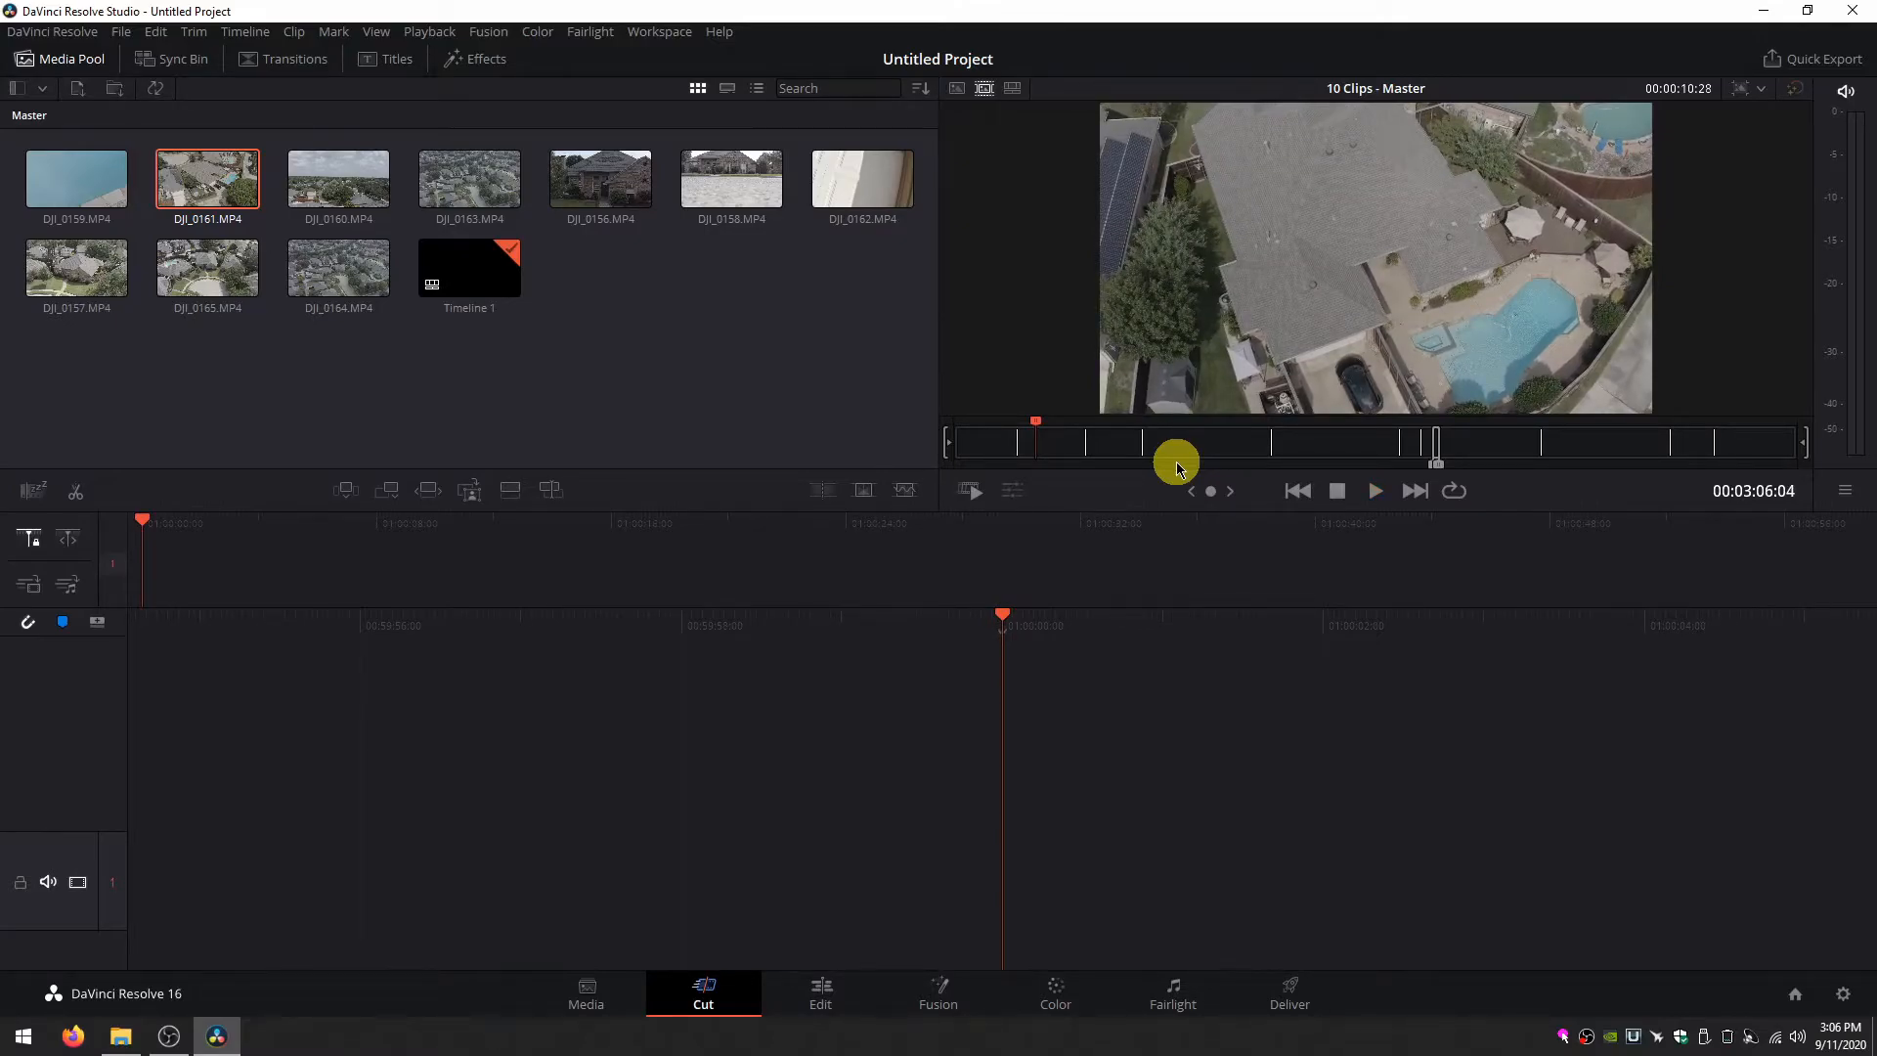
Mark in and out on DJI_0161 and place the range as the first timeline clip.
left_click(1374, 491)
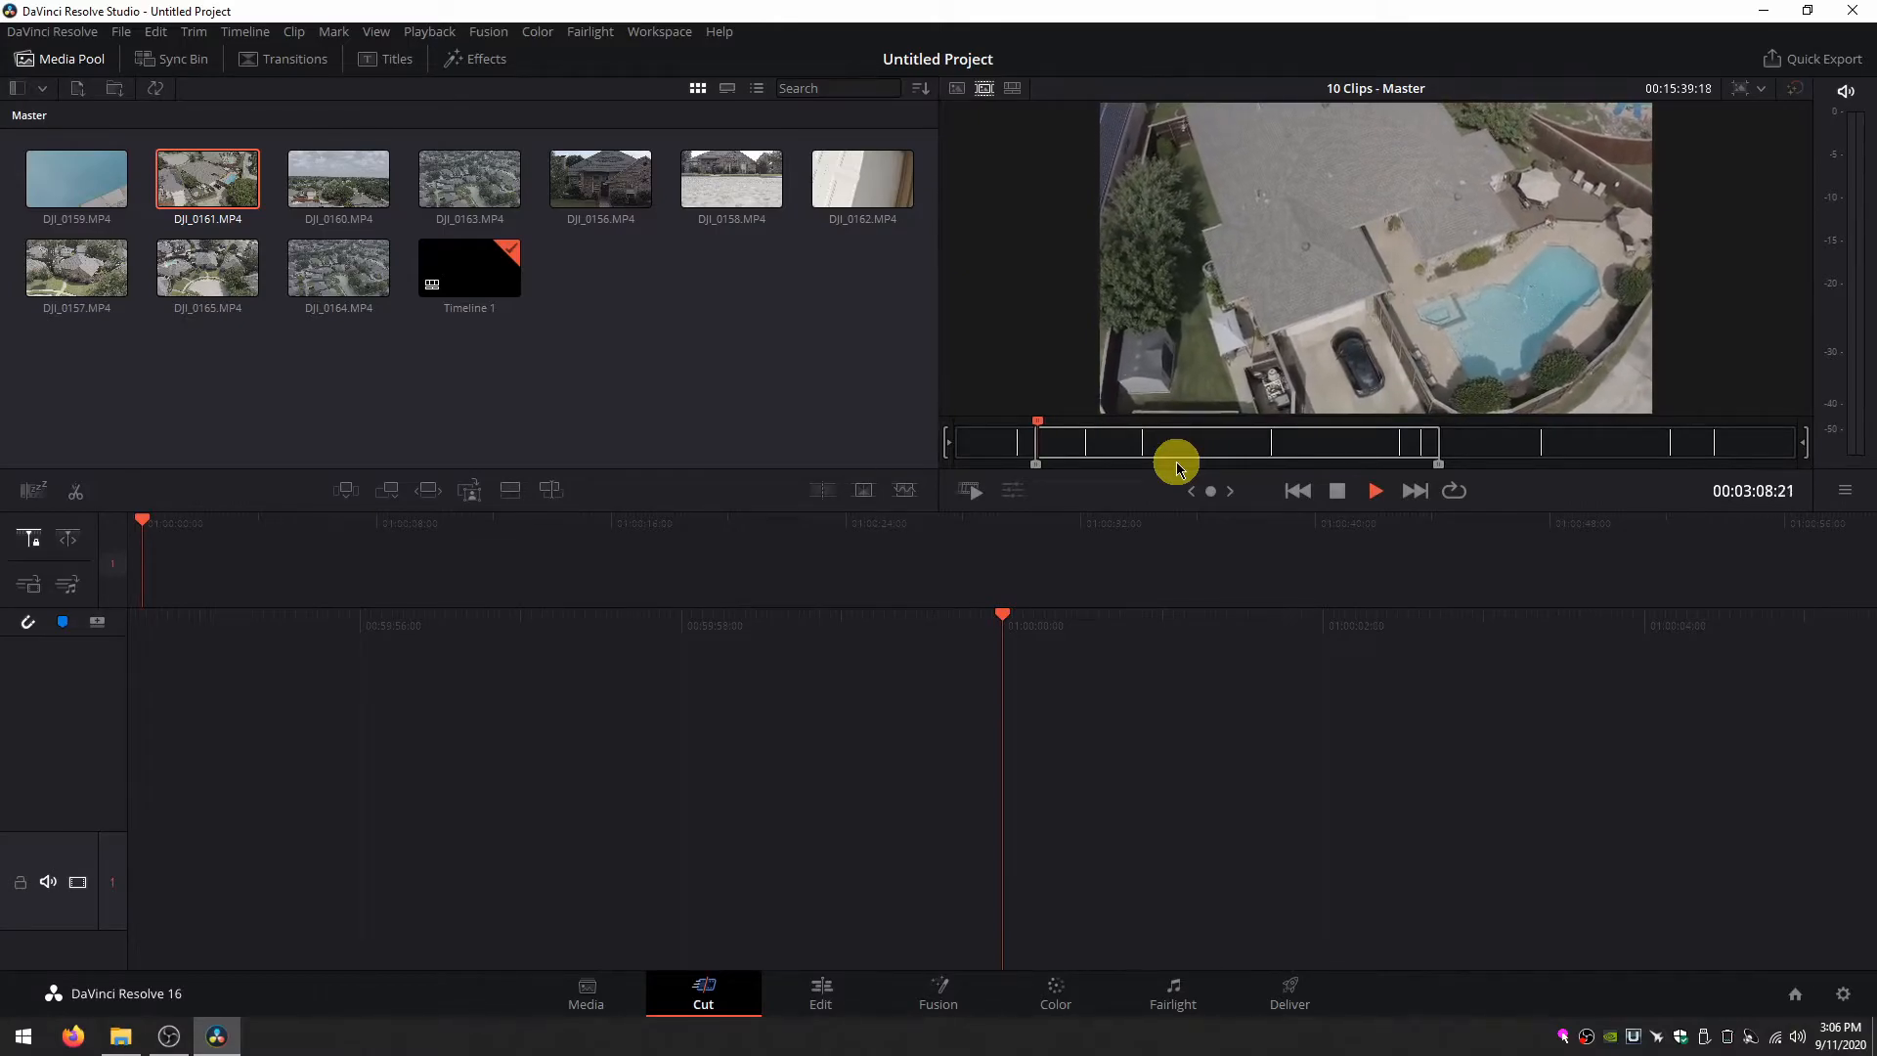
left_click(1374, 489)
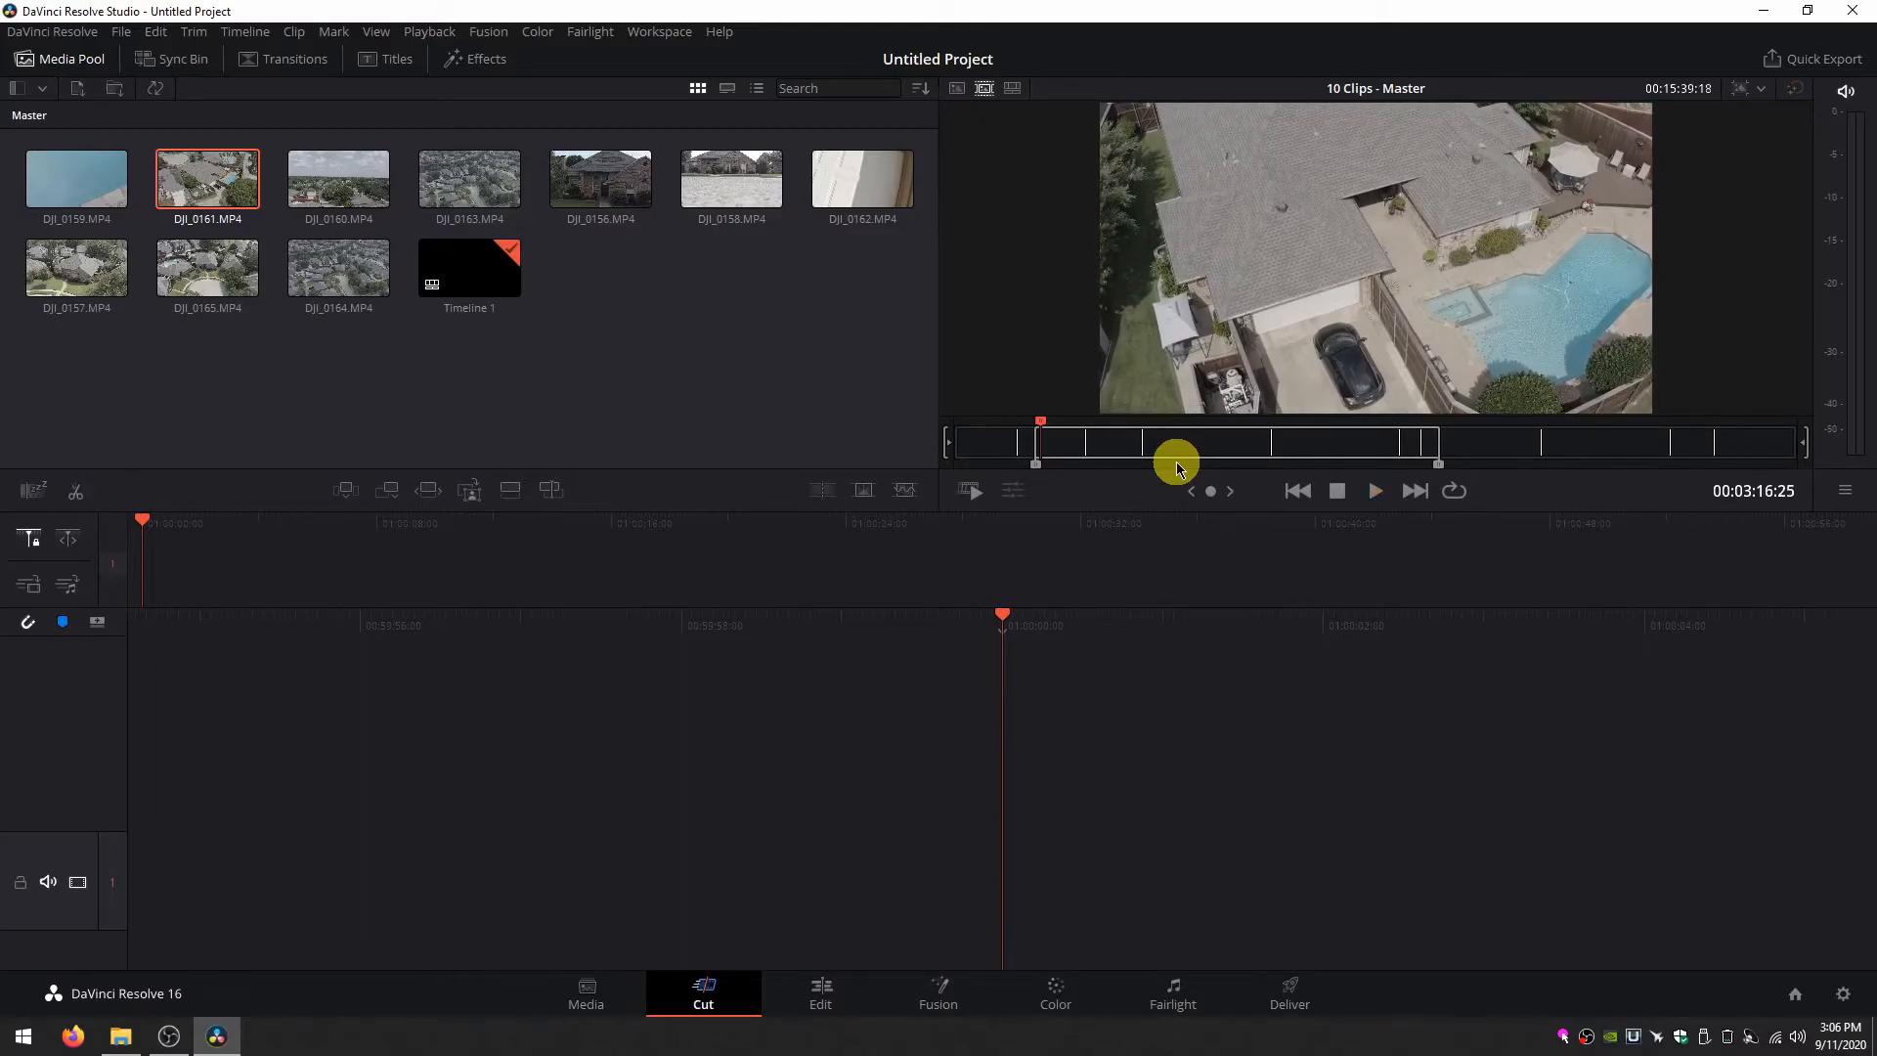
left_click_drag(1177, 465, 1058, 465)
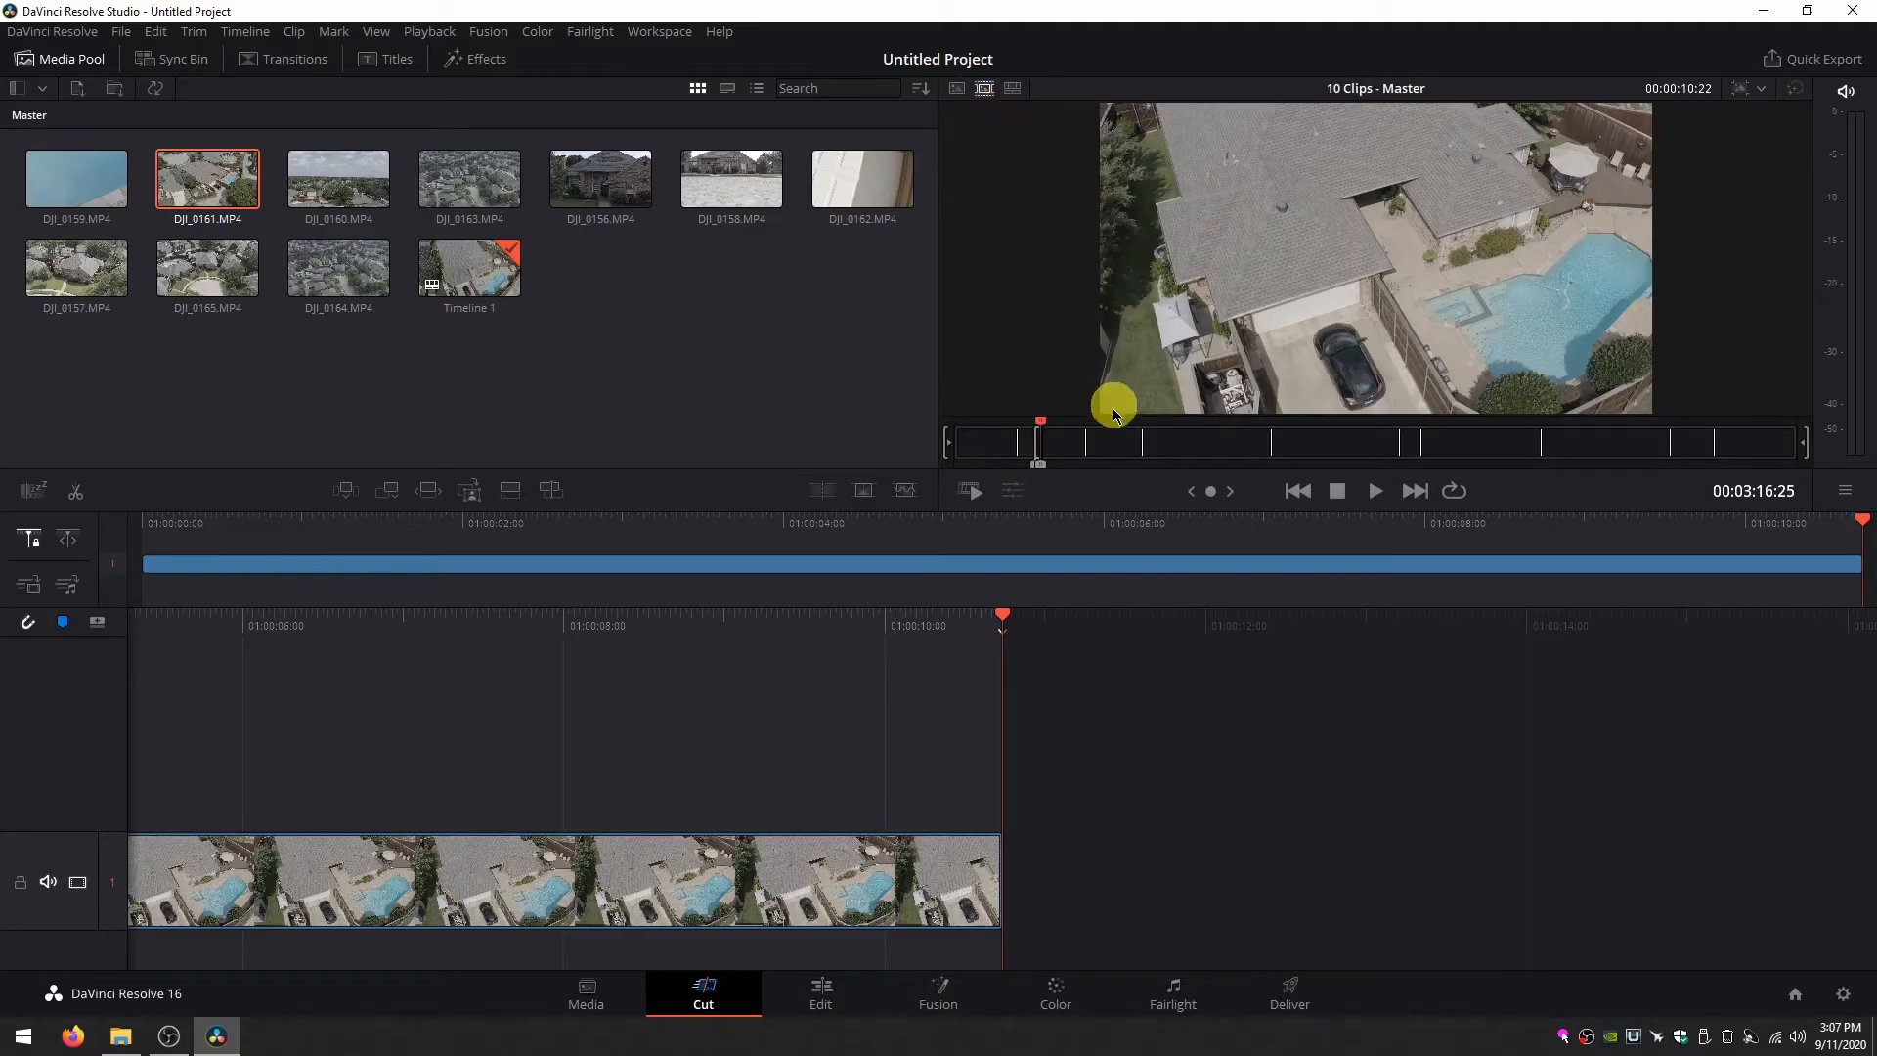
Jump to DJI_0160, skim into the ground-level pool footage and set its in point.
left_click(338, 180)
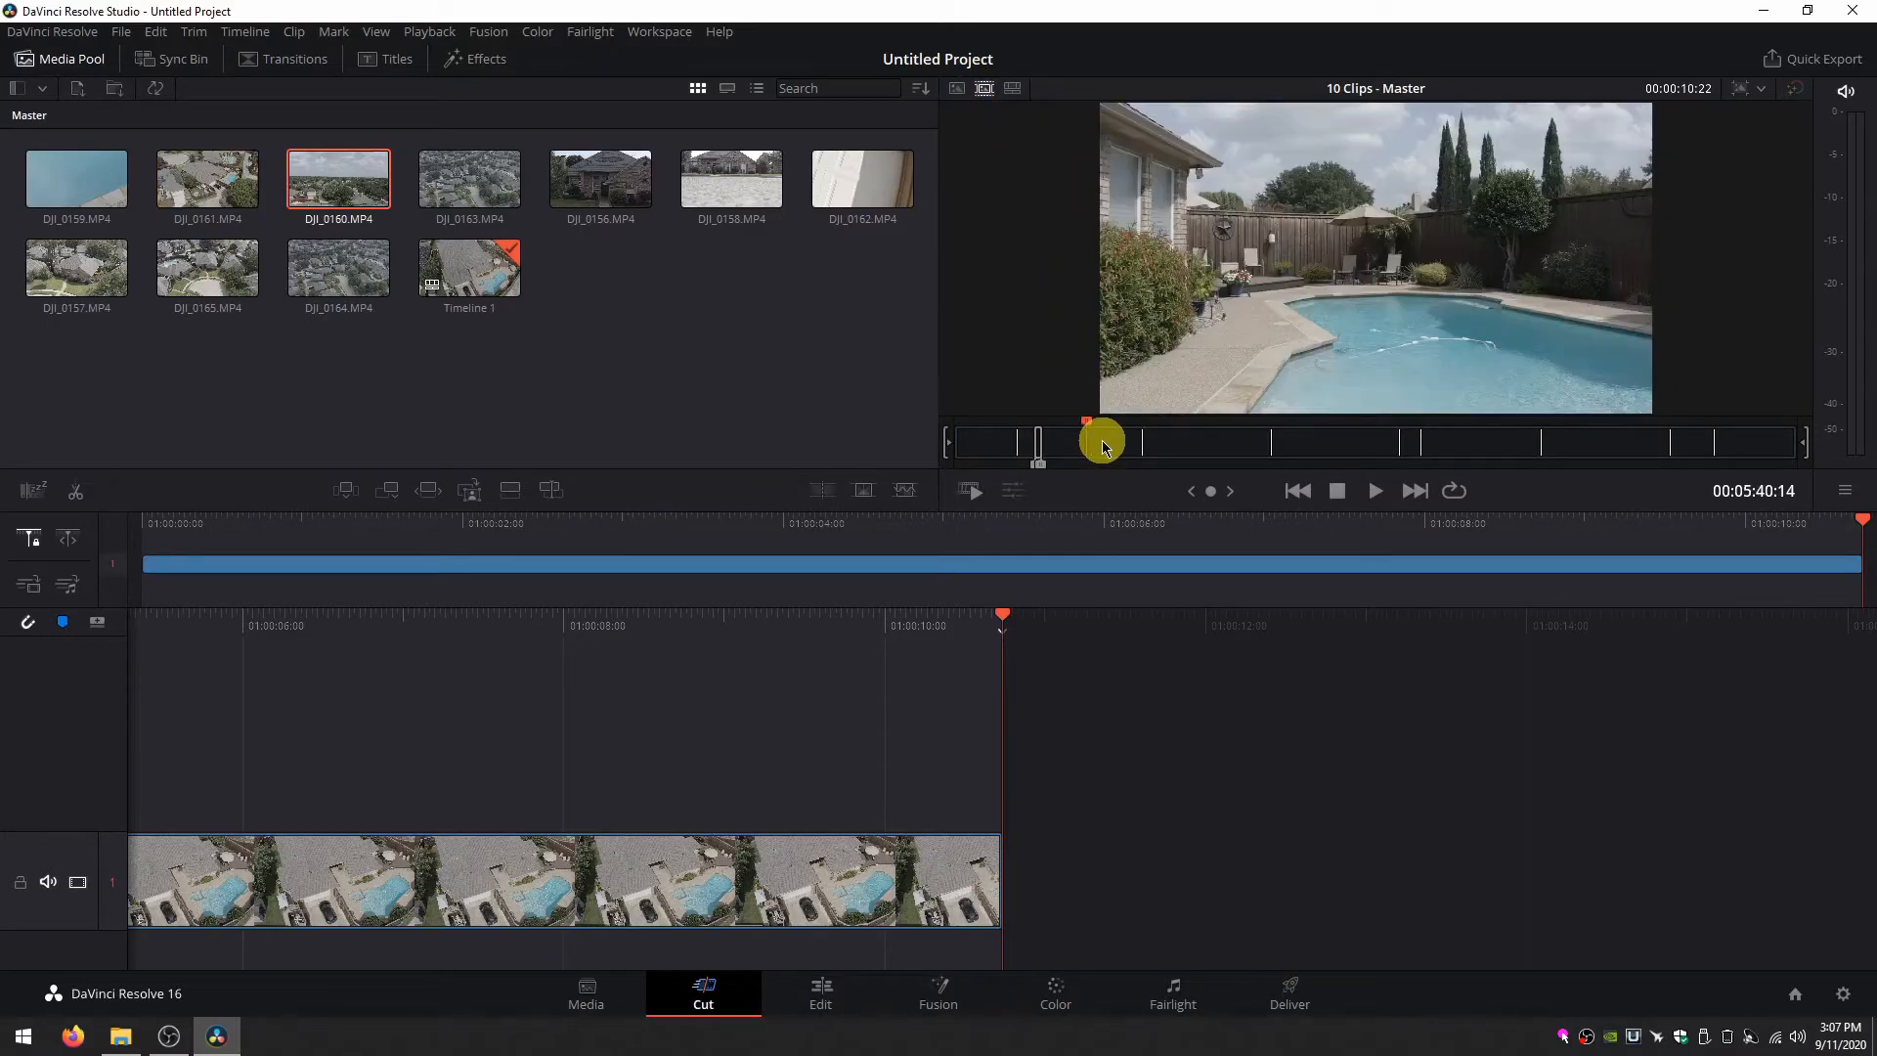
left_click(1375, 491)
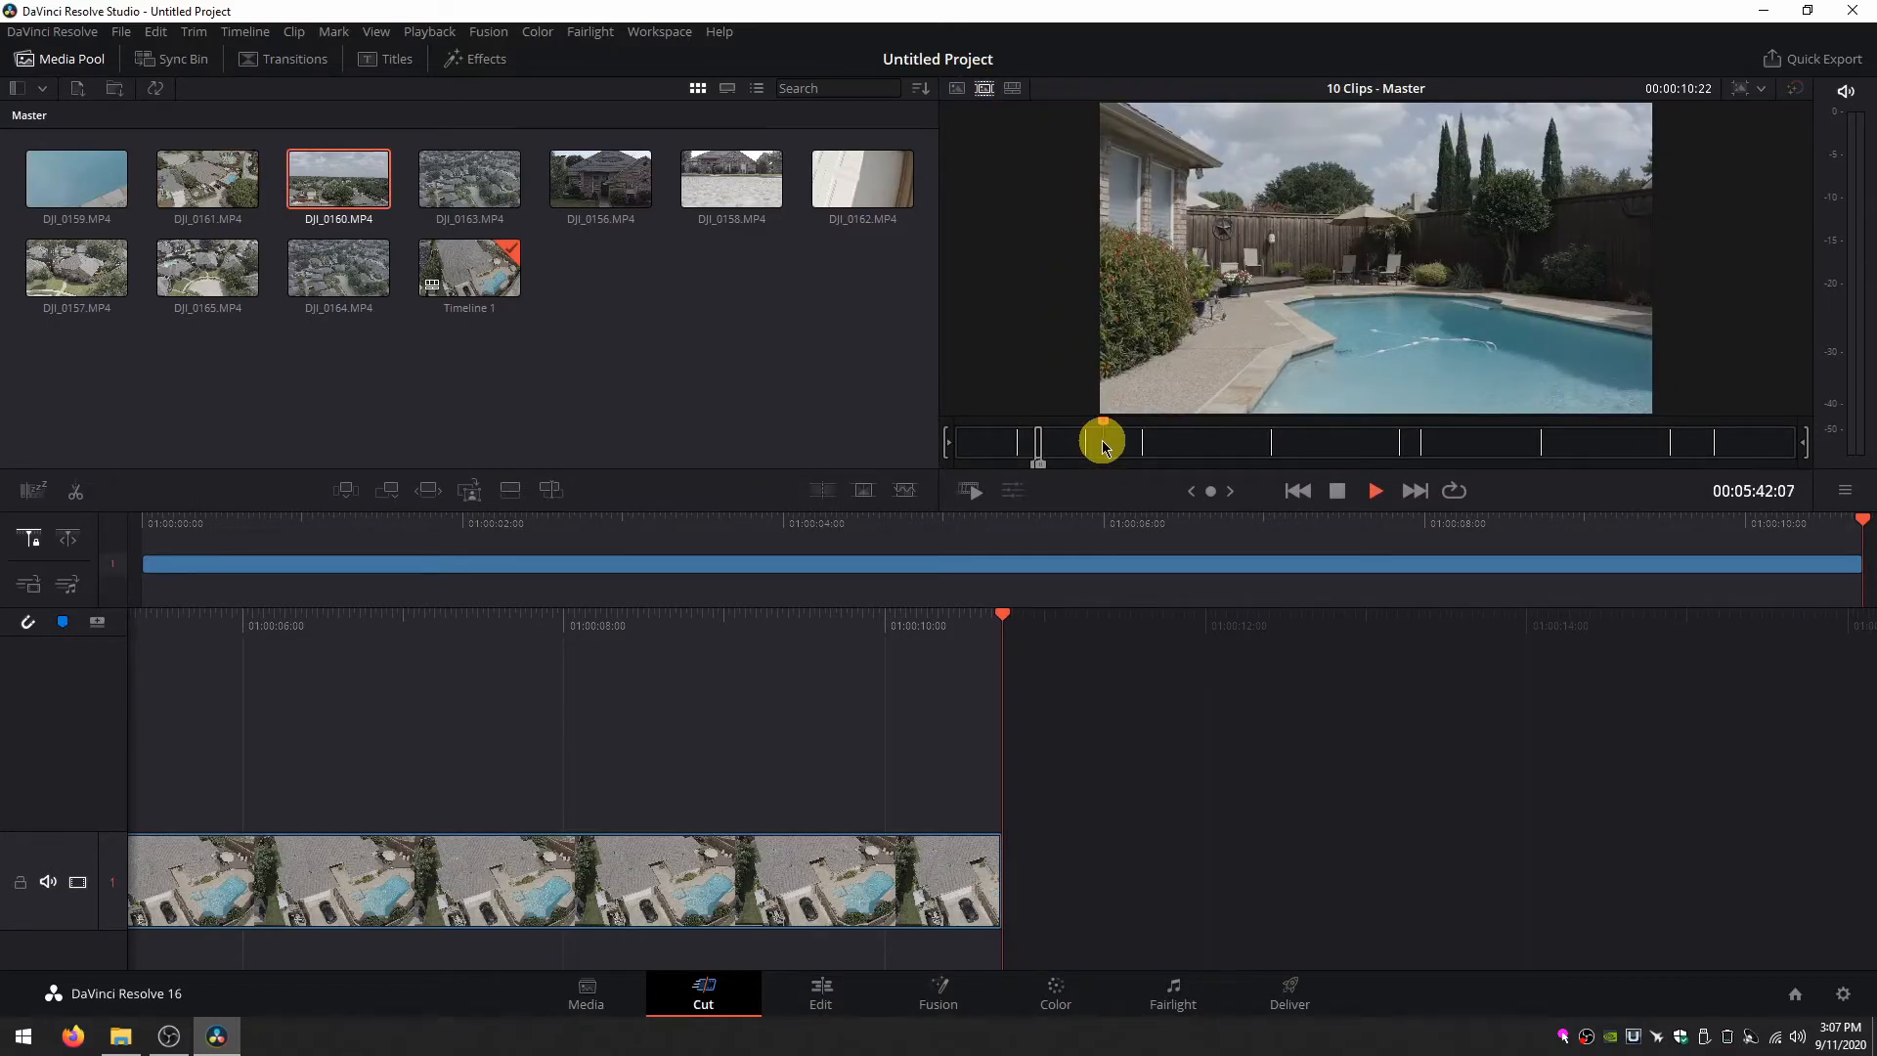
left_click_drag(1100, 439, 1117, 440)
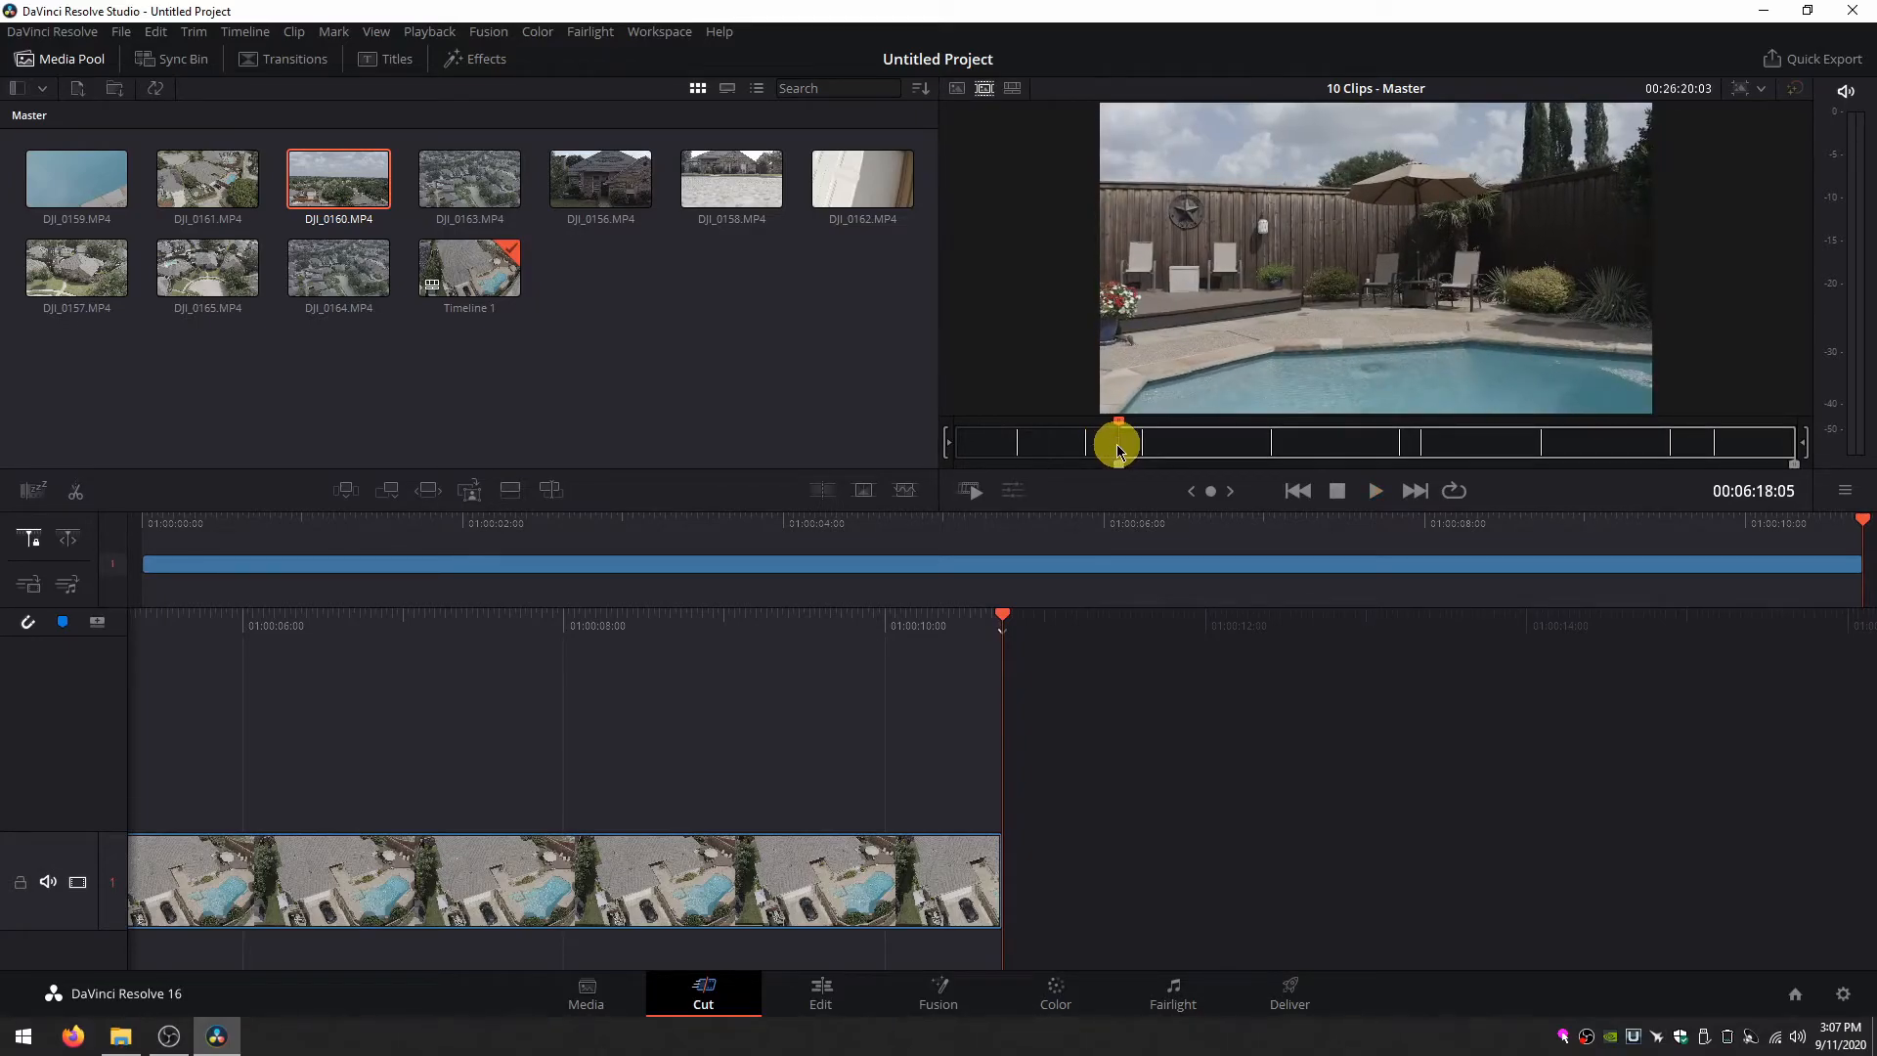
left_click(1374, 490)
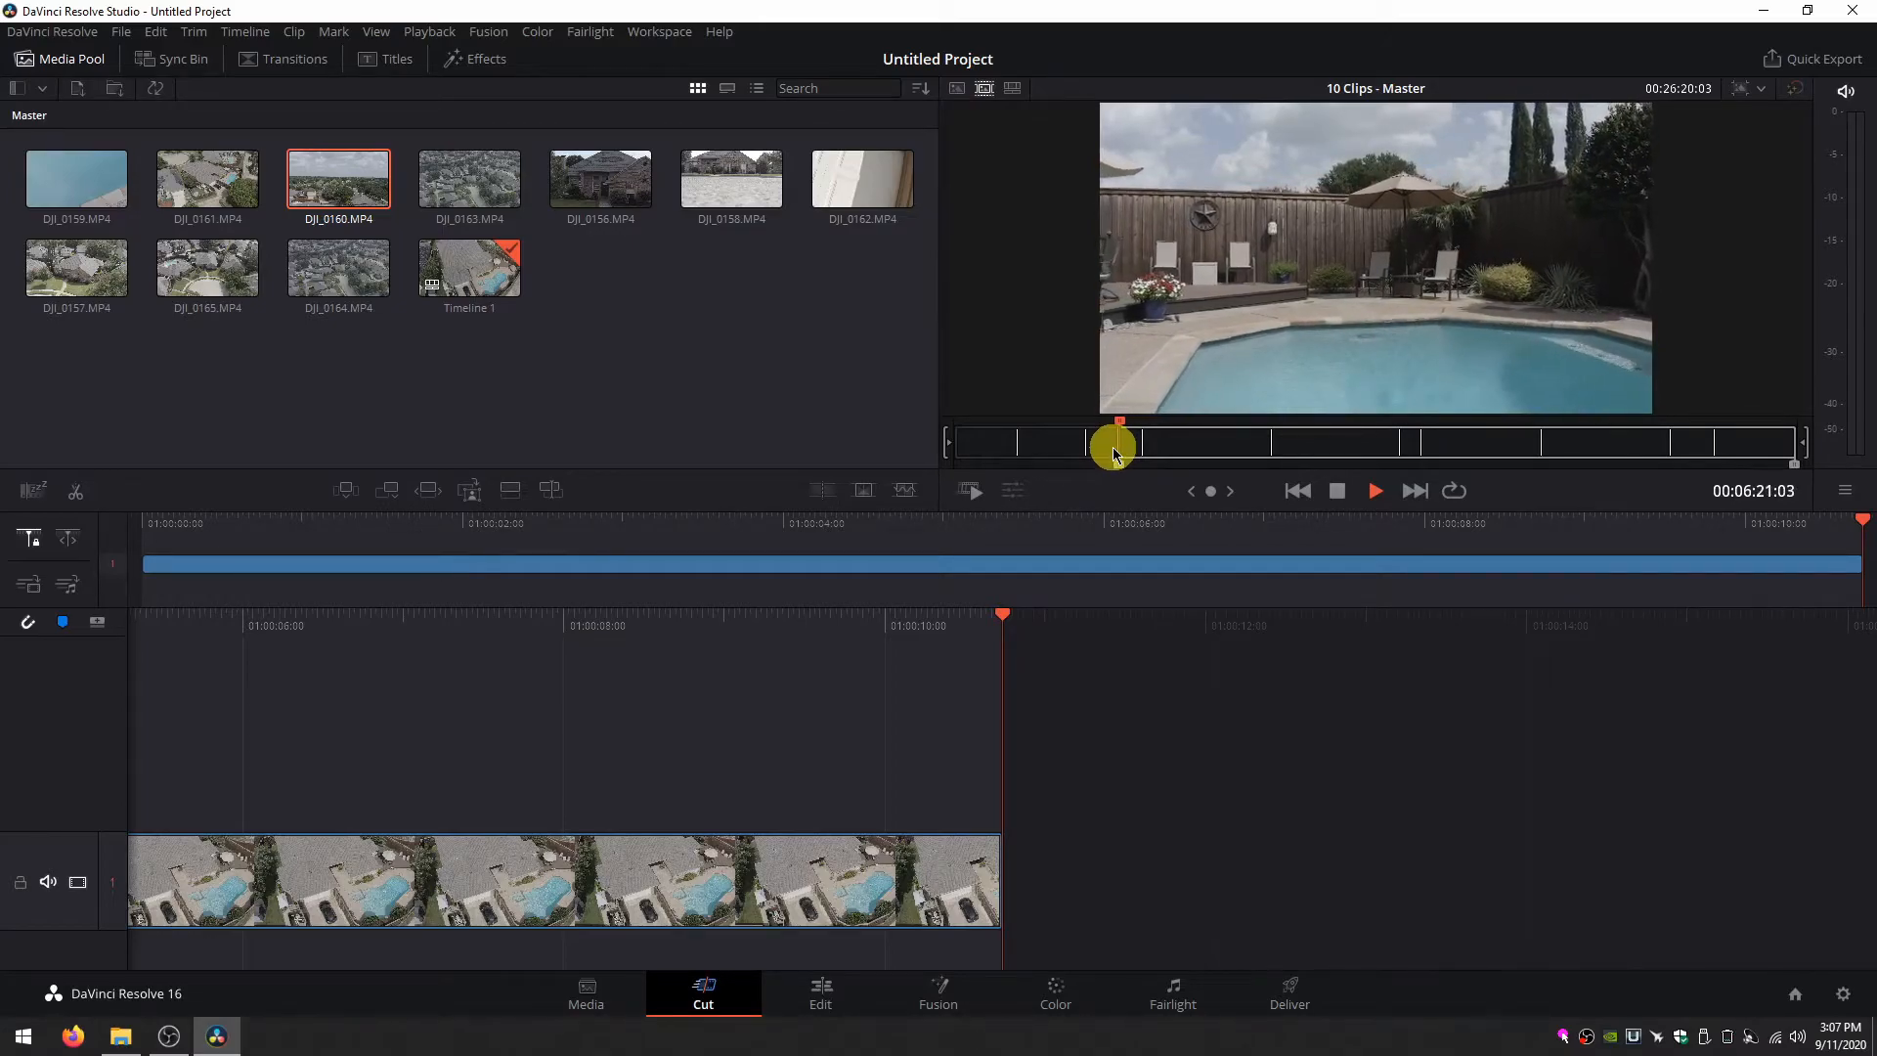
left_click_drag(1118, 450, 1095, 467)
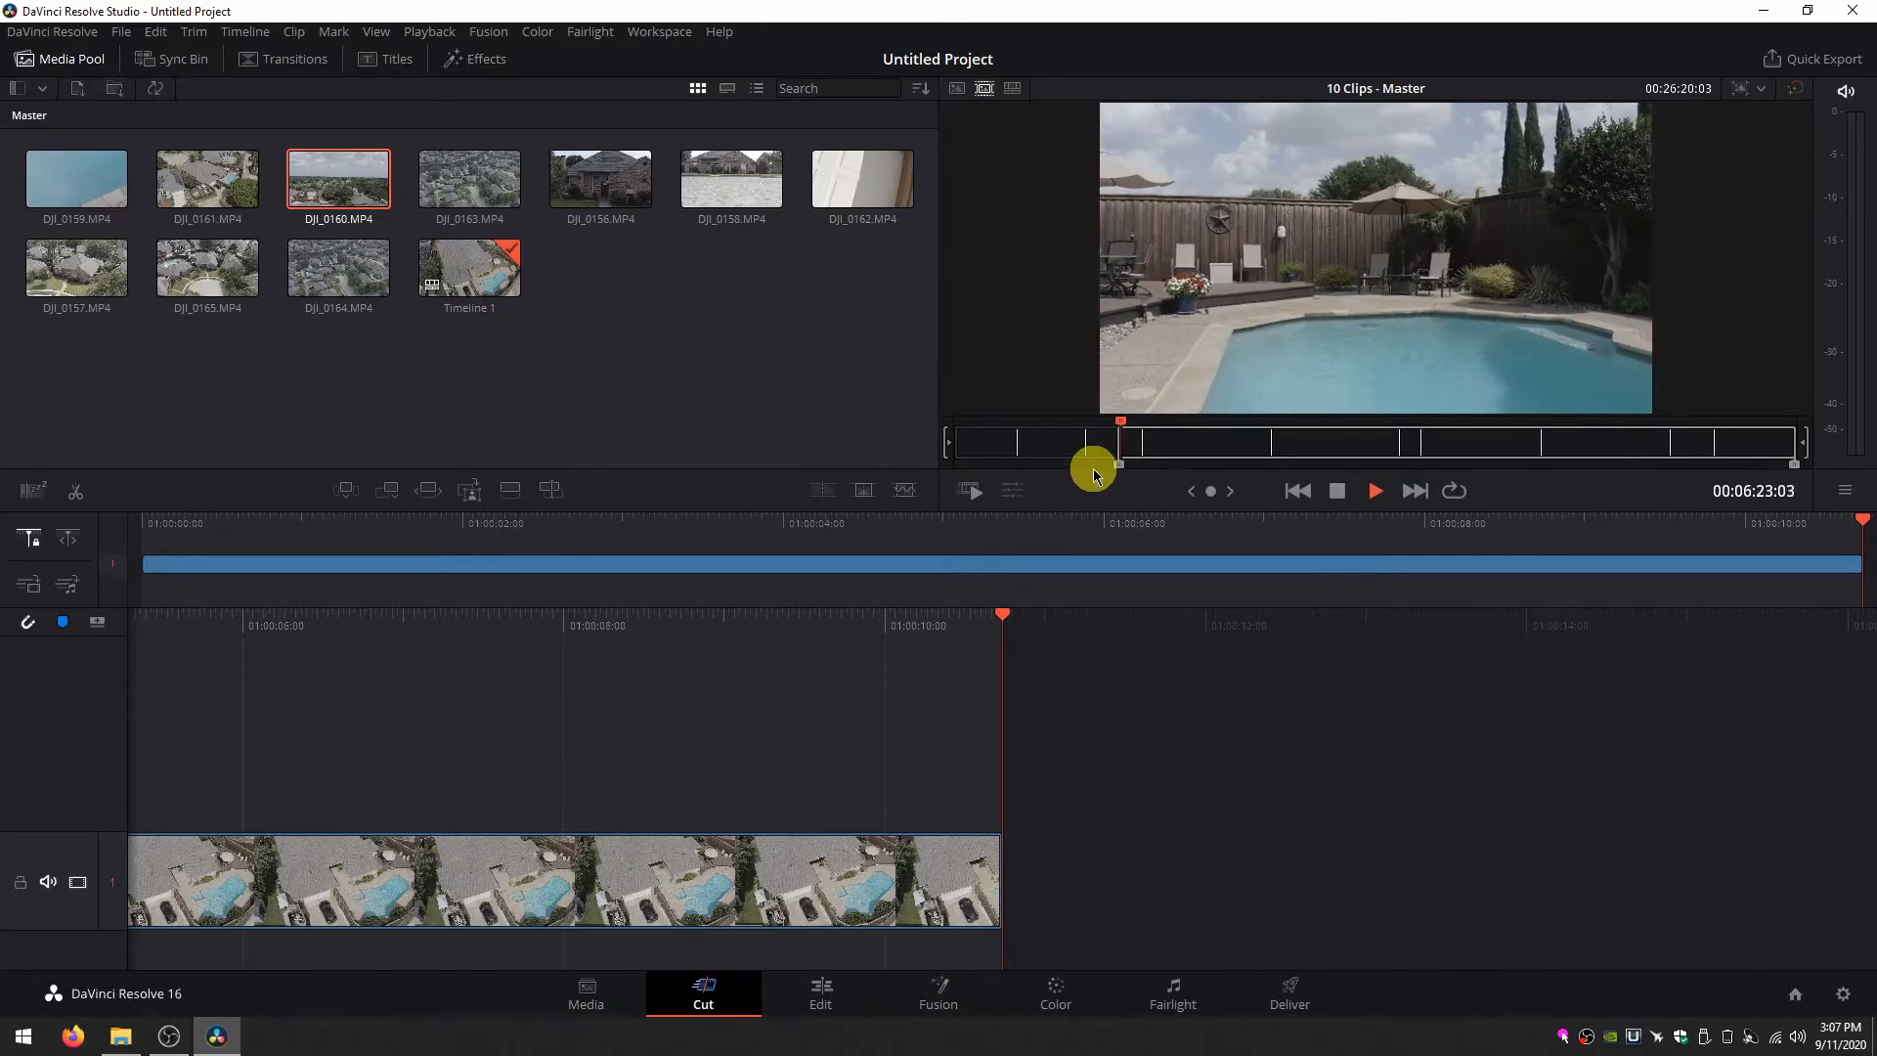